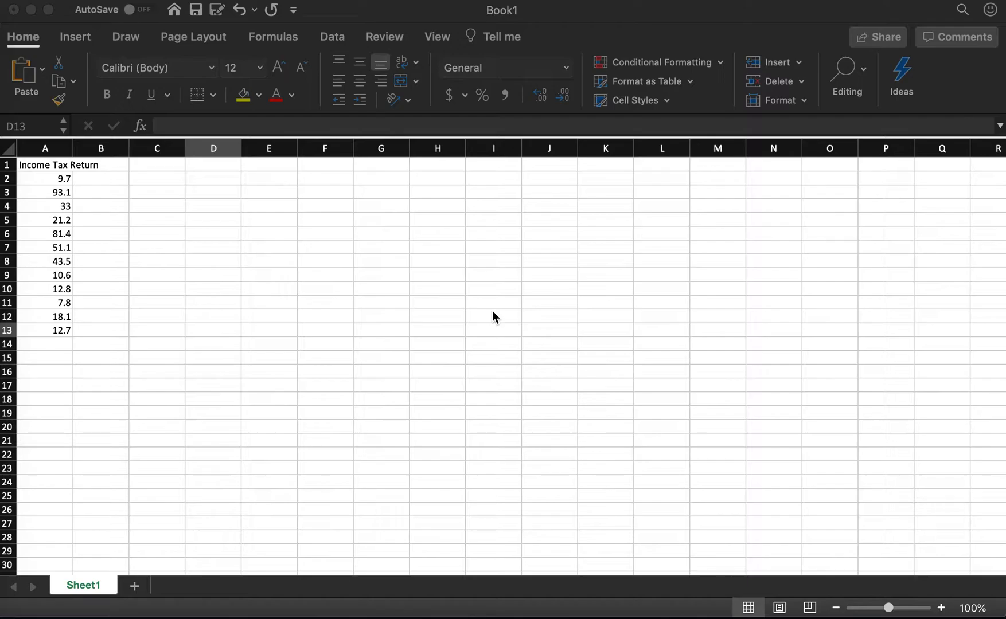
Paste the twelve income tax values into column D under a 'sorted' heading.
click(213, 330)
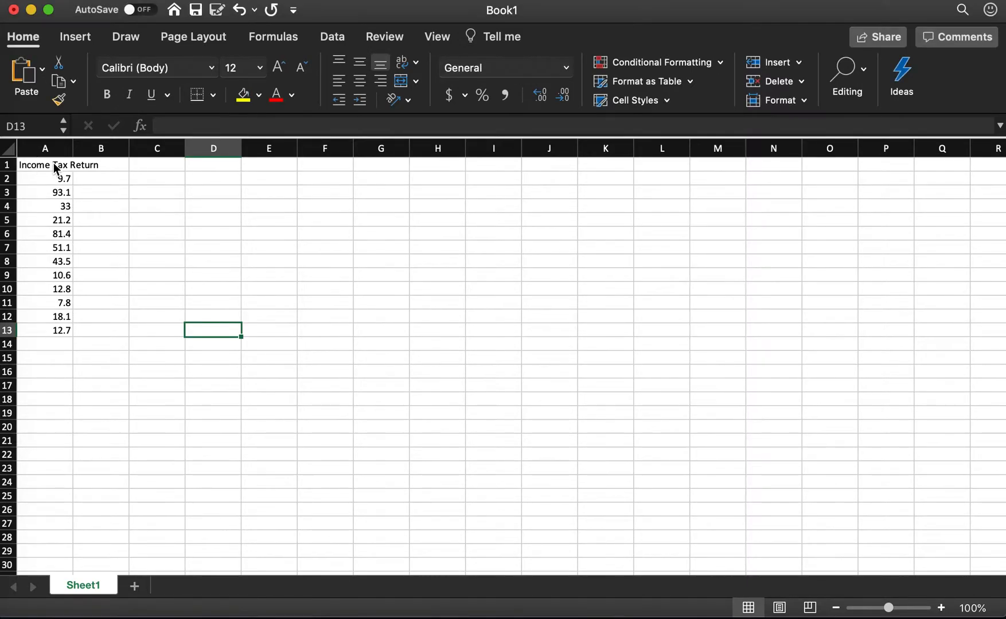
click(268, 303)
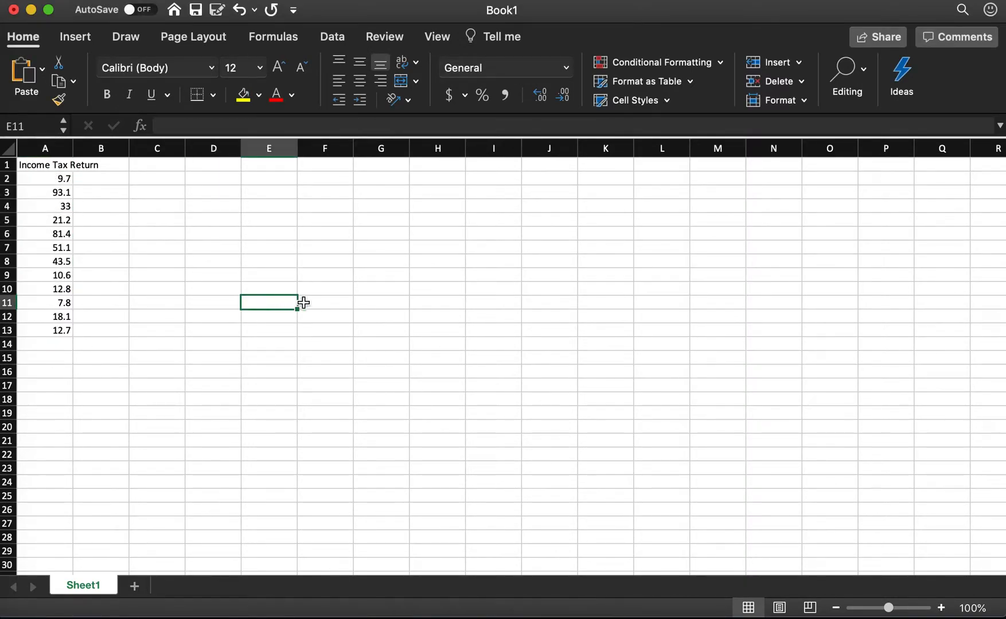
mouse_move(338, 303)
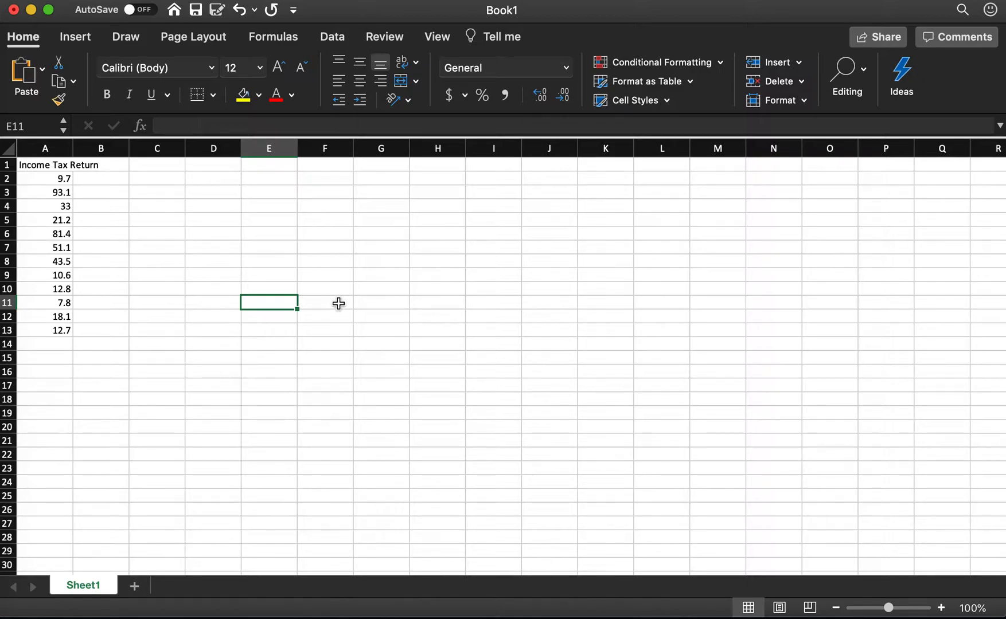
mouse_move(353, 253)
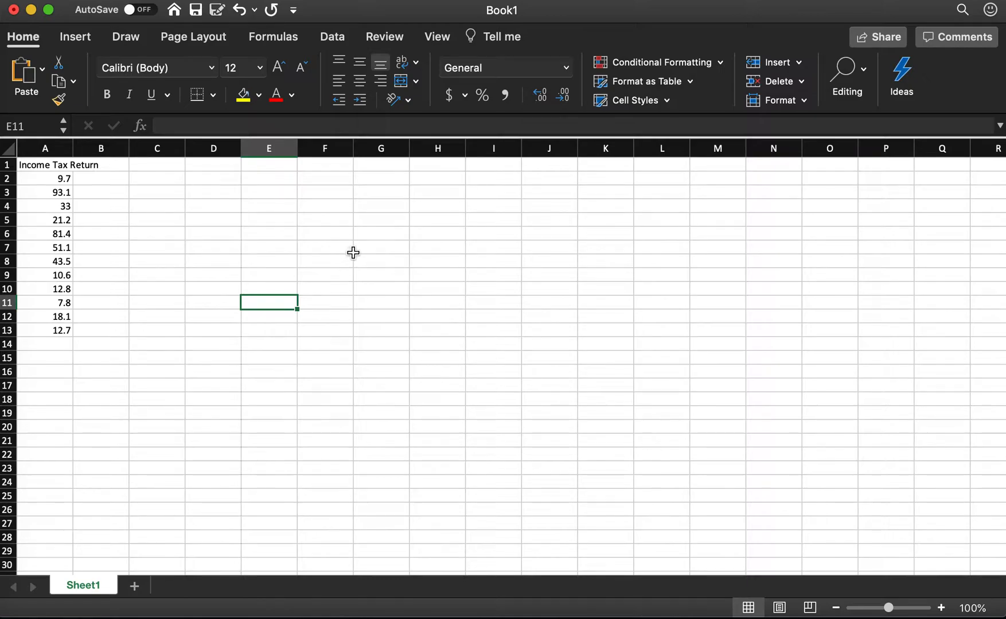
mouse_move(63, 179)
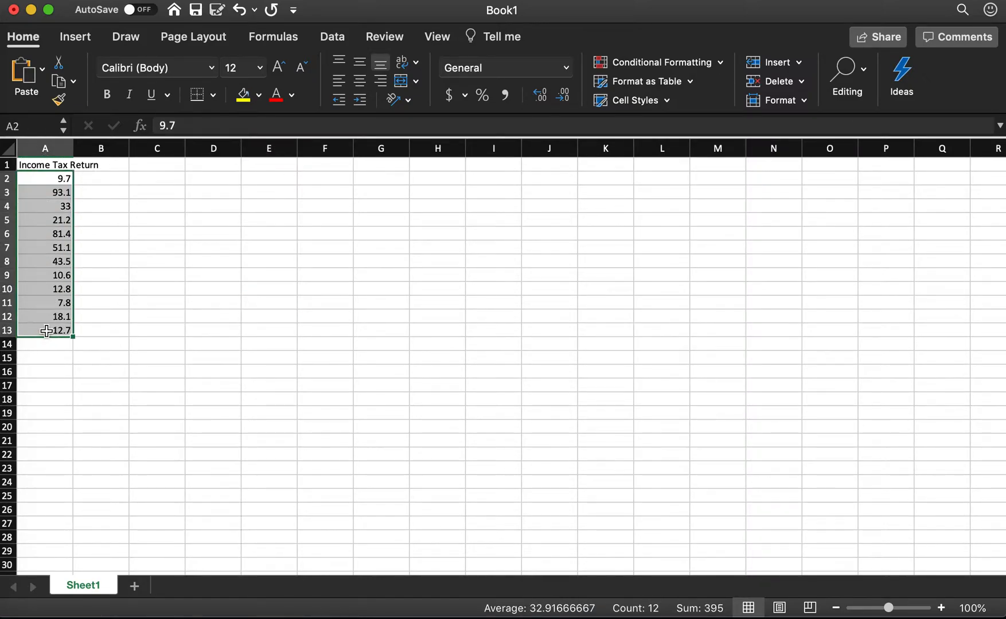
click(214, 179)
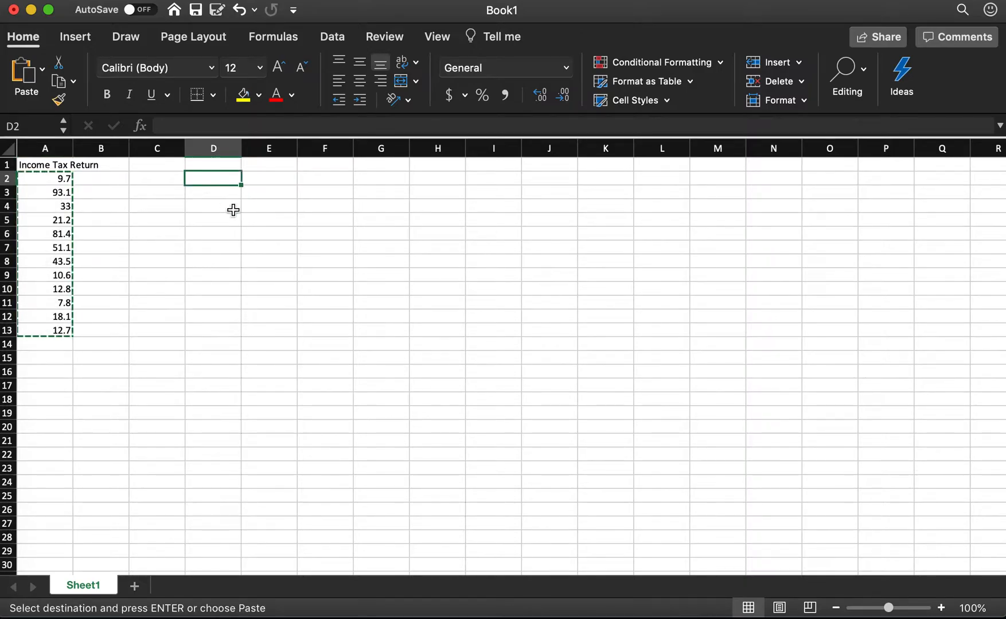
key(Return)
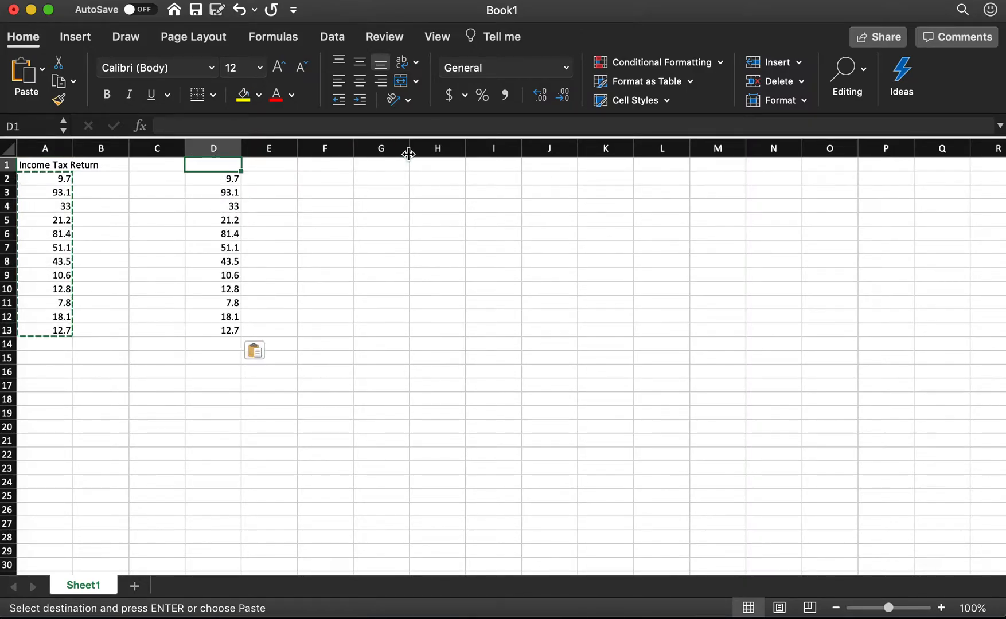
text(sorted)
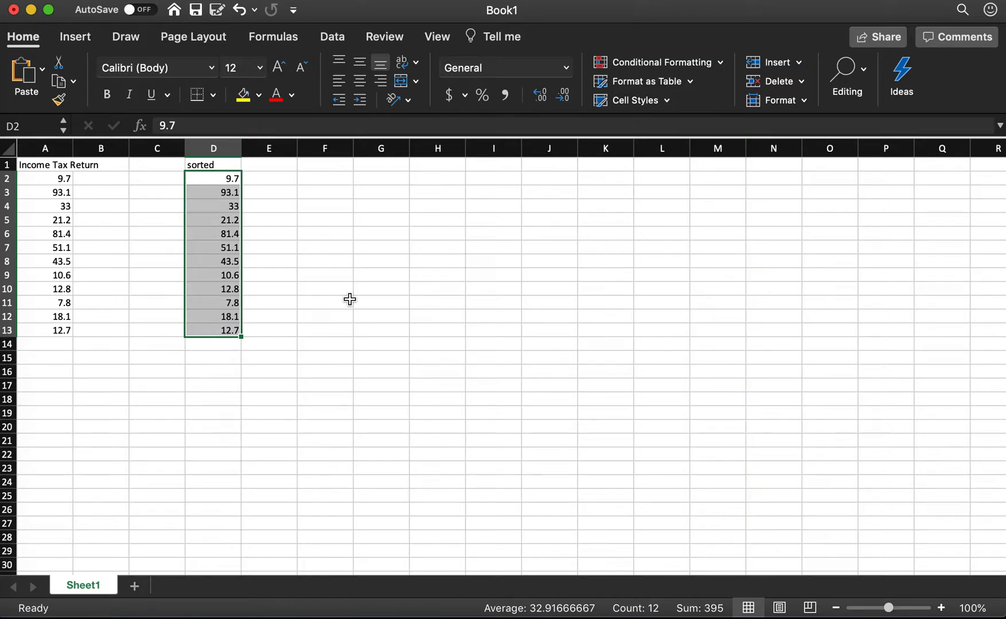
Sort the column D values from smallest to largest (7.8 to 93.1).
click(331, 37)
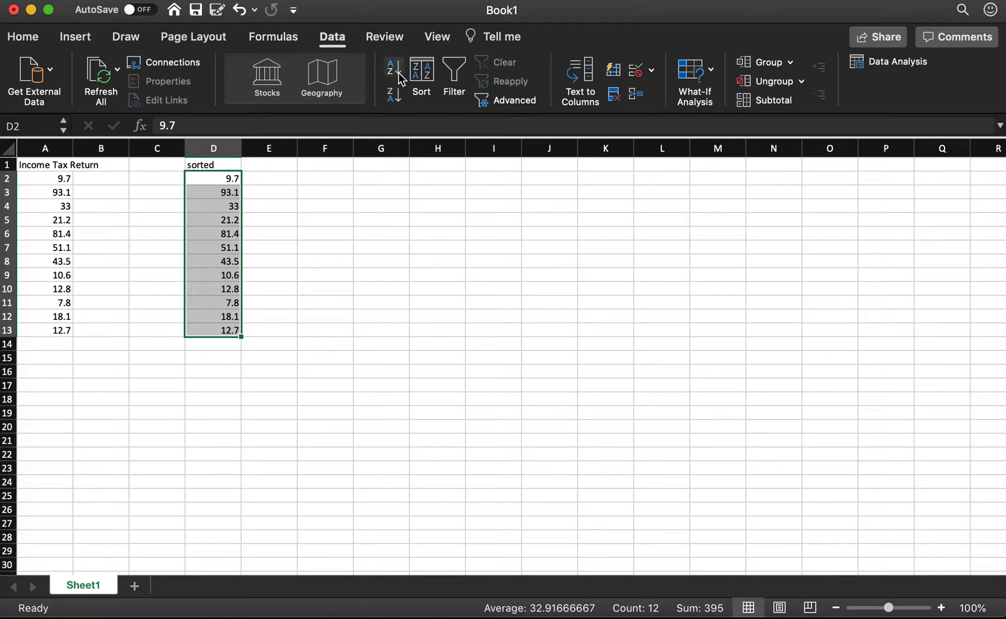
click(390, 71)
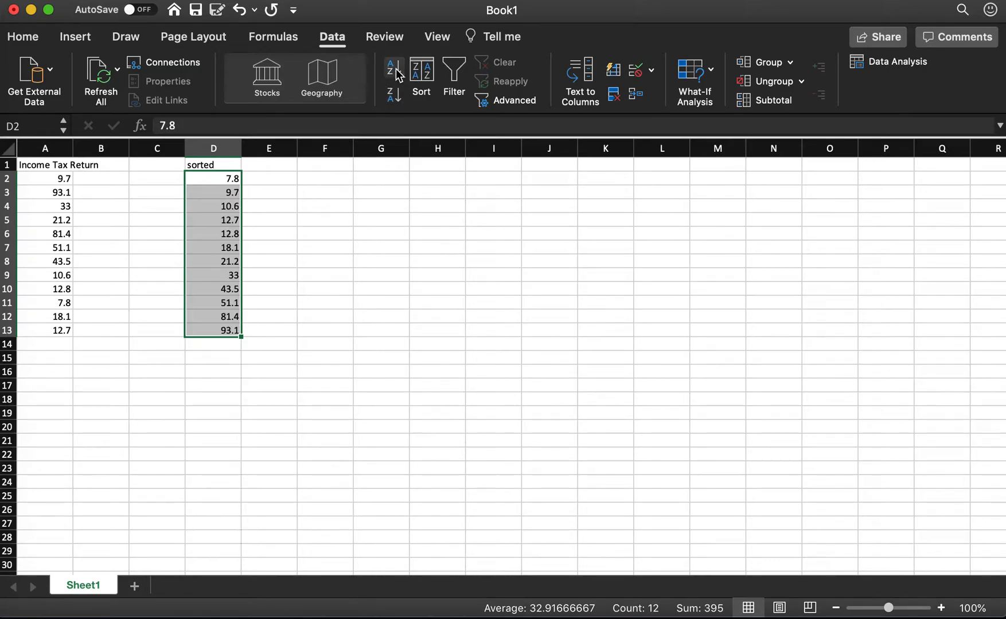
click(323, 315)
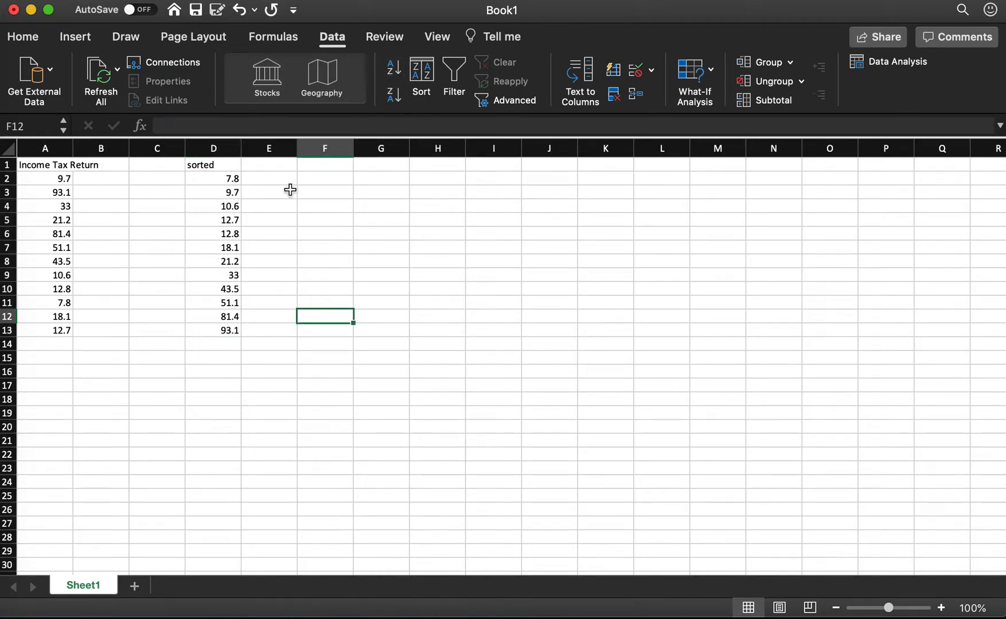
Enter the 'number' heading in E1 for the 1-to-12 count column.
click(268, 165)
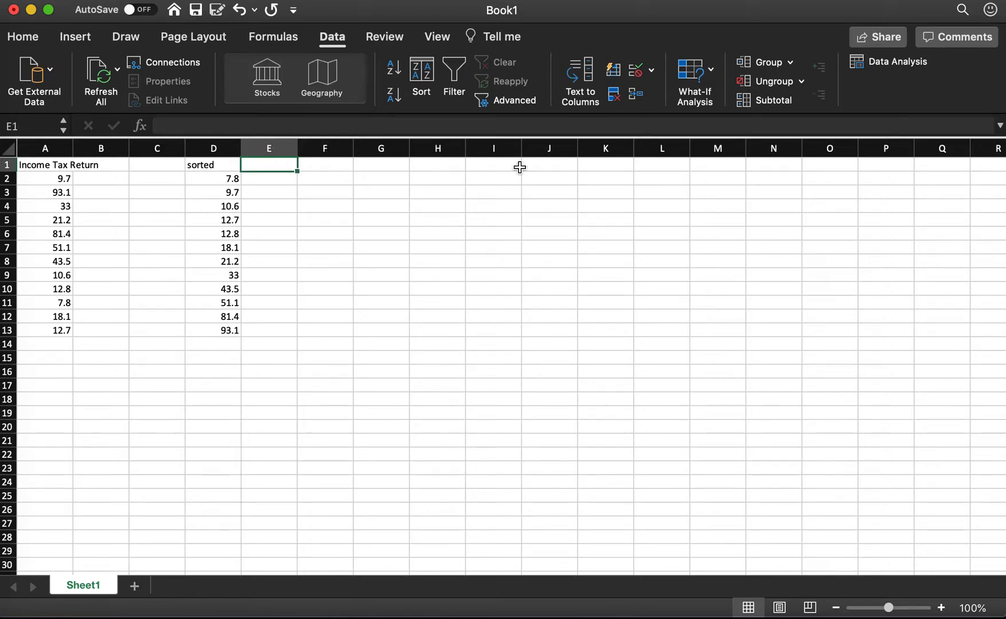
text(number)
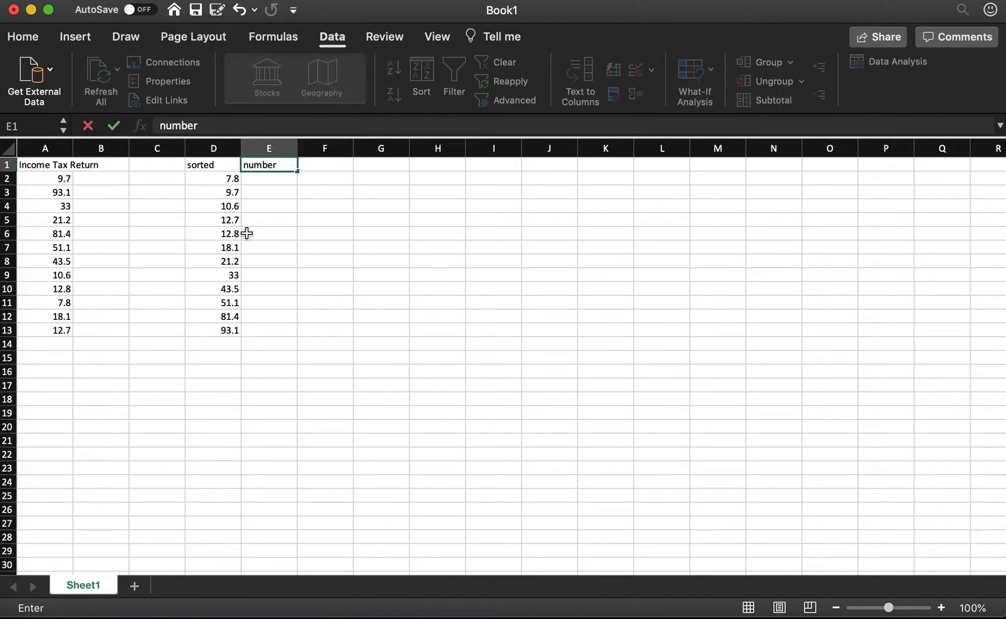
key(Return)
text(1)
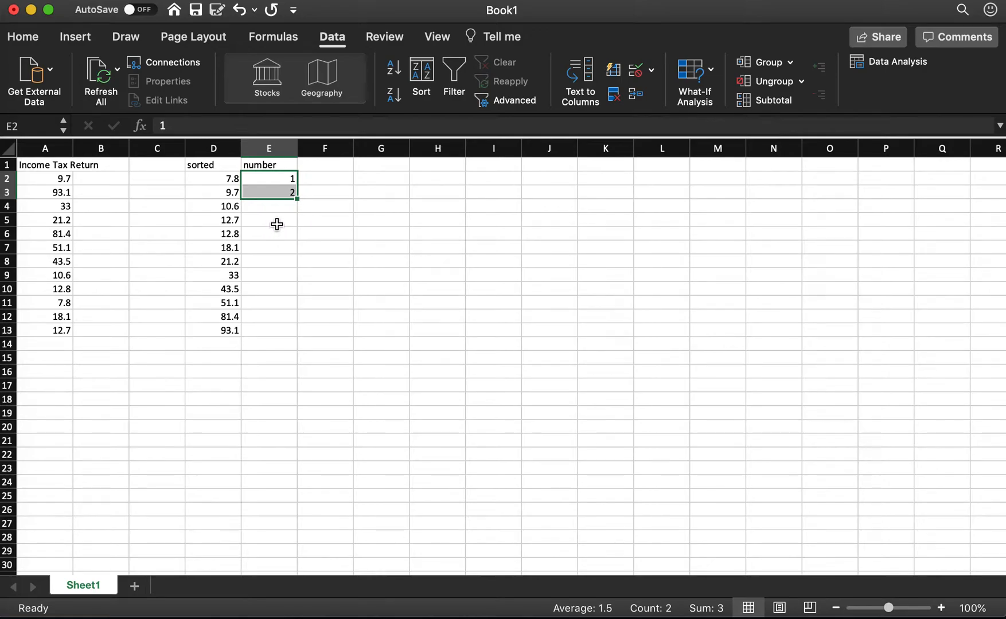
mouse_move(295, 201)
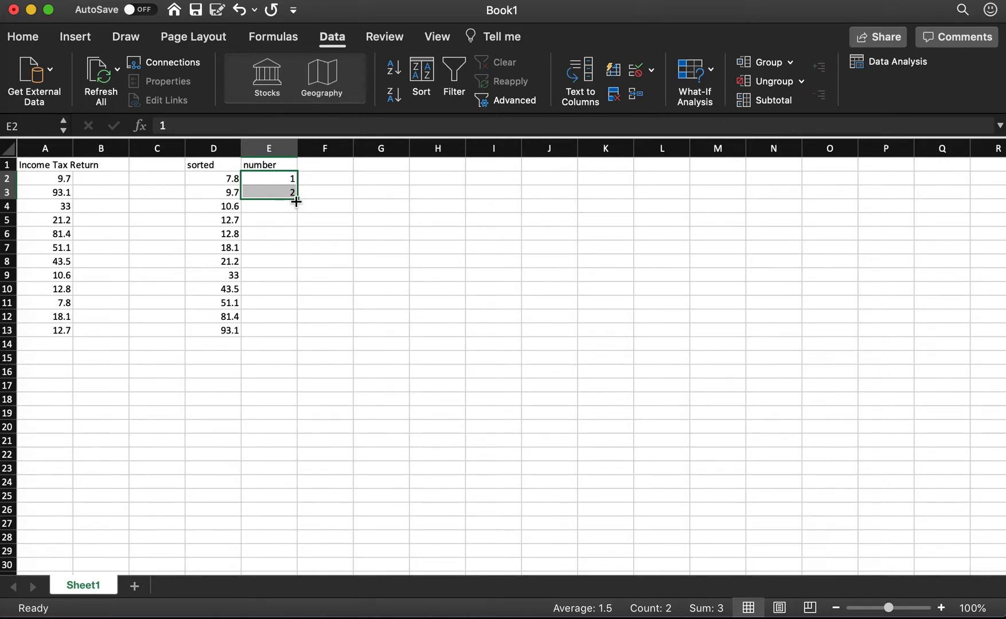
mouse_move(288, 210)
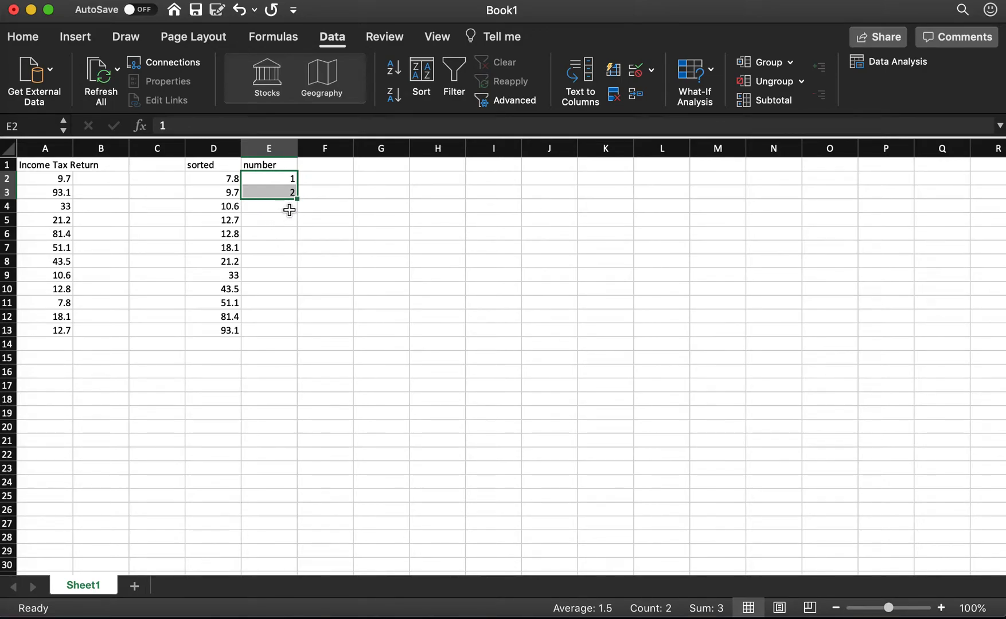
mouse_move(295, 201)
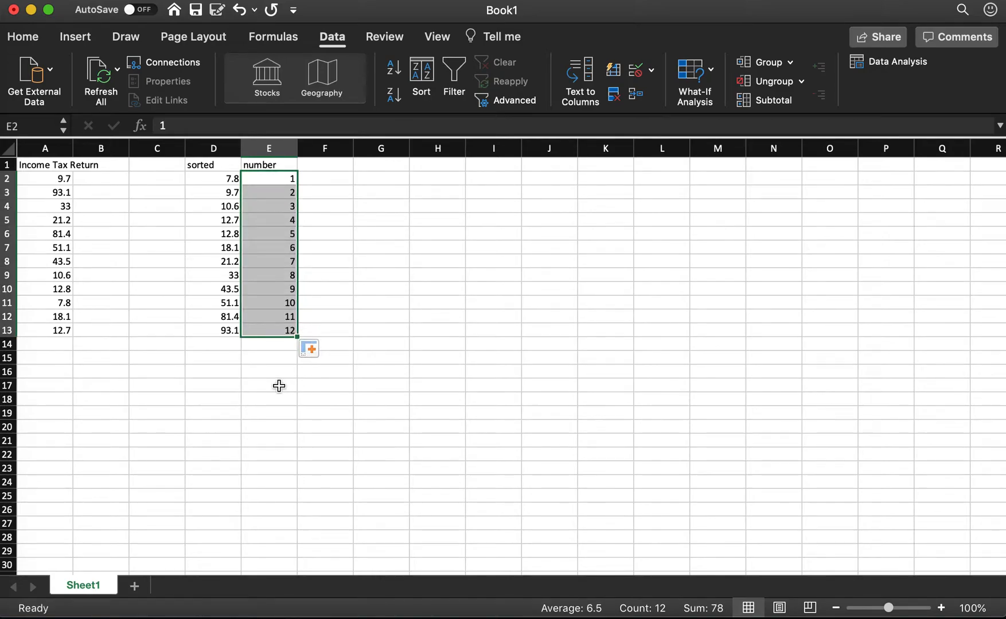
mouse_move(329, 166)
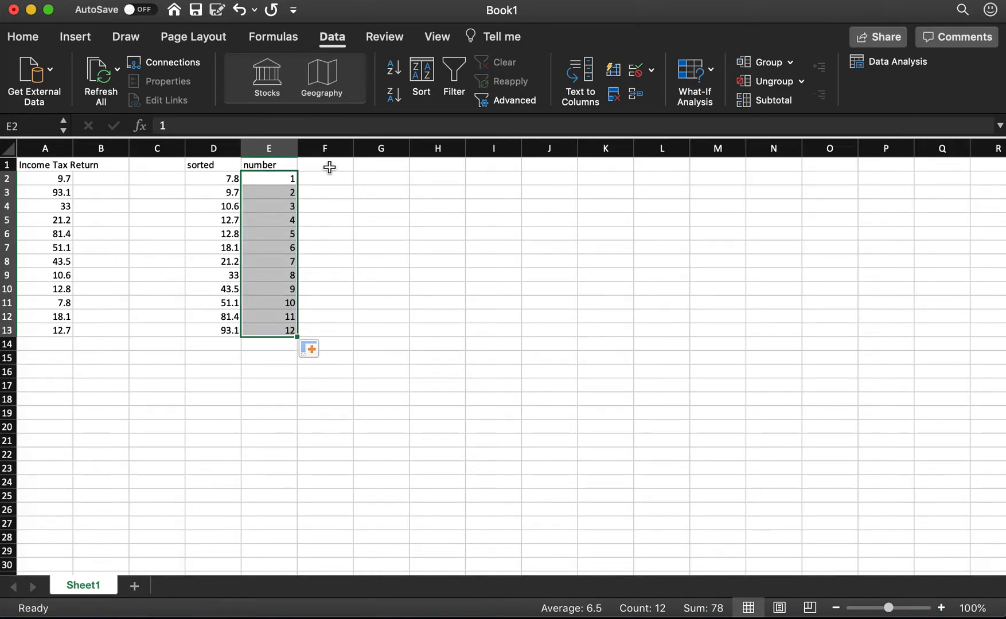
Head column F with '(i - 0.5)/n'.
click(323, 164)
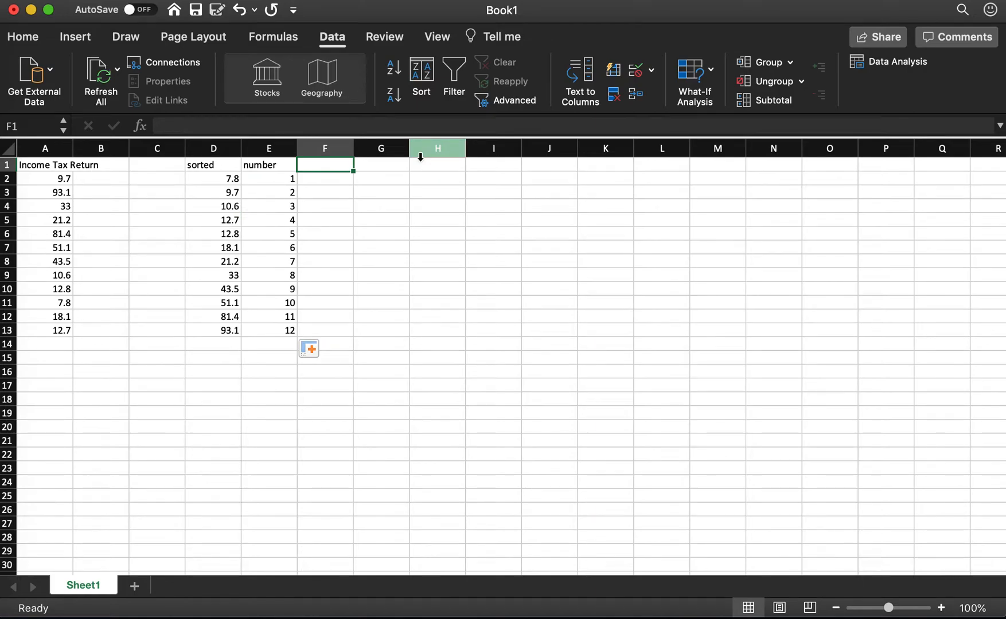
text(()
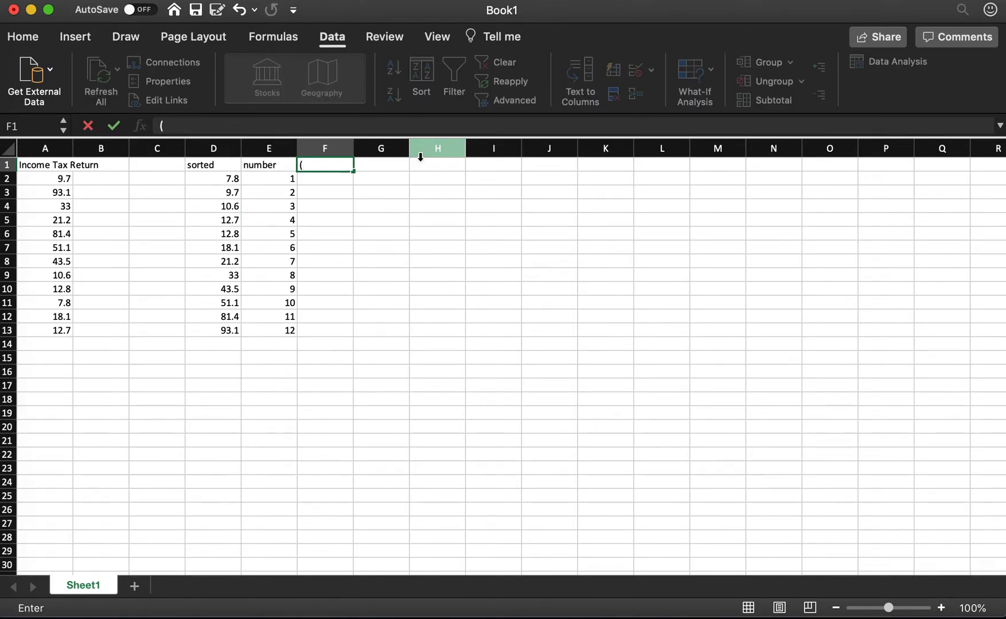
text(i - 0.5).)
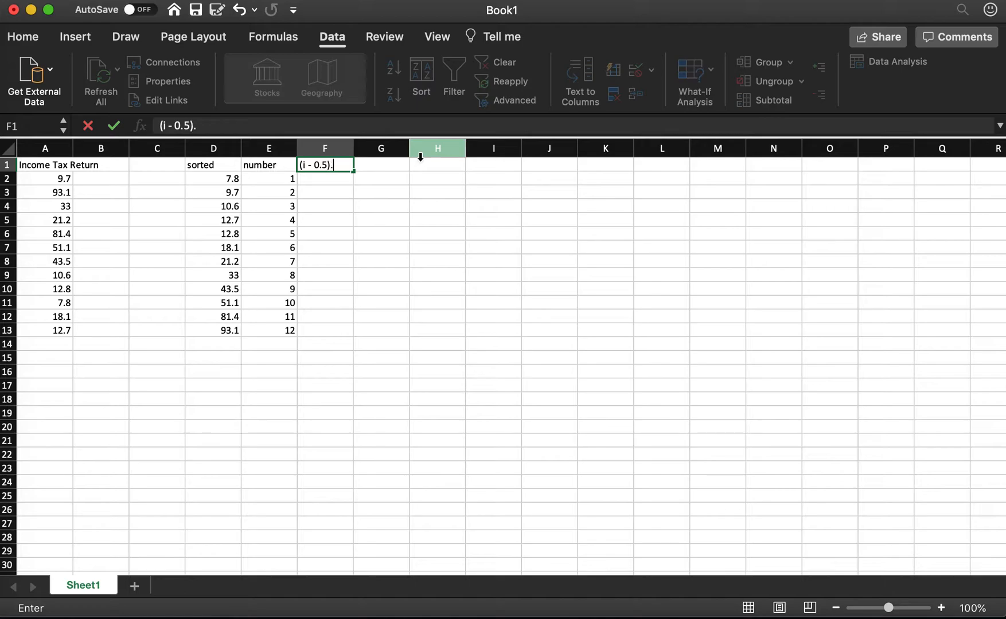
text(/n)
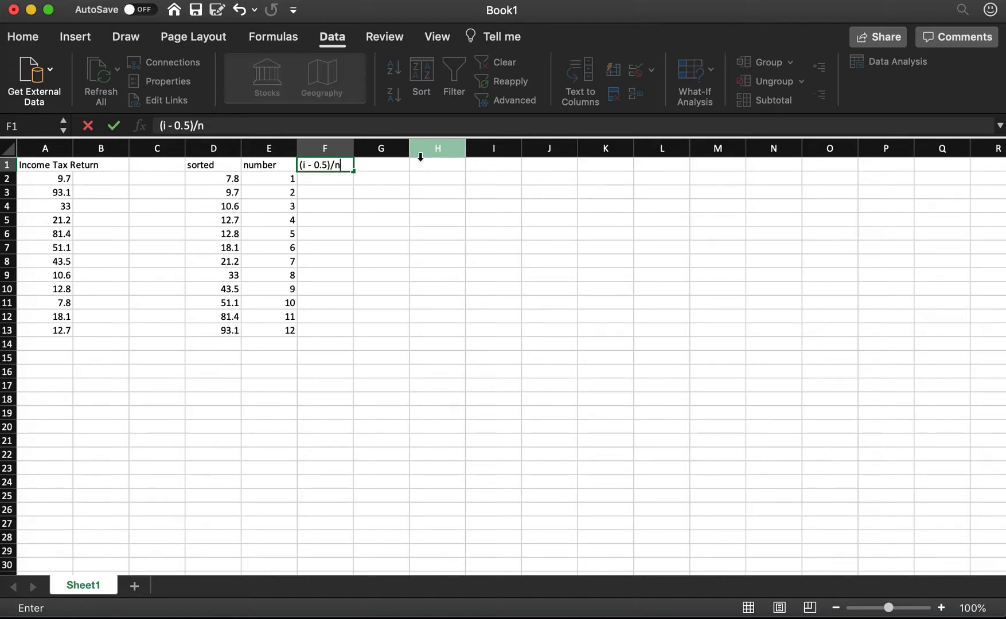
key(Return)
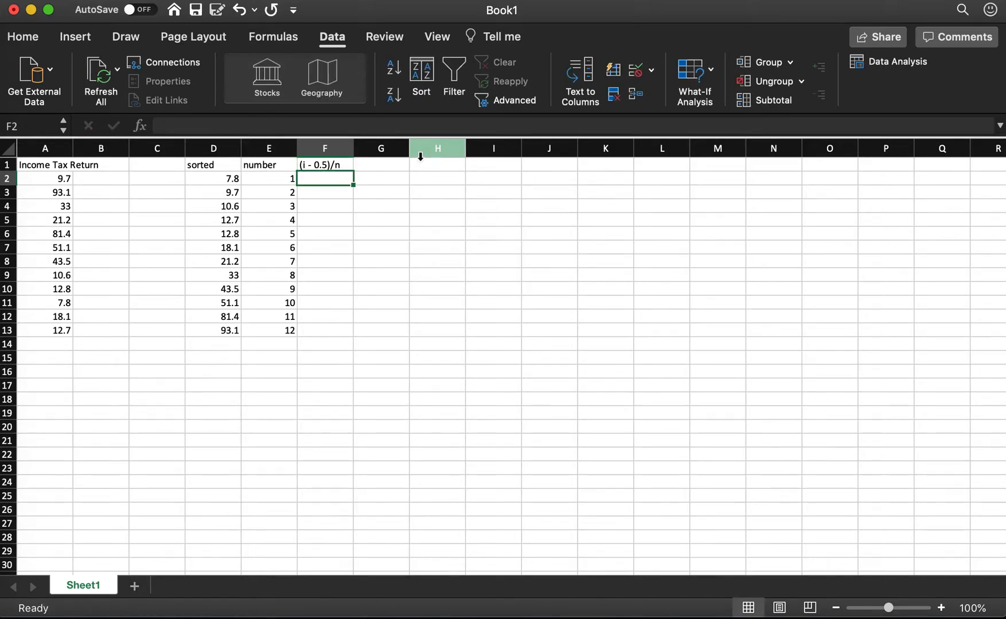
Enter =(E2-0.5)/12 in F2 and select the result to fill it down.
text(=)
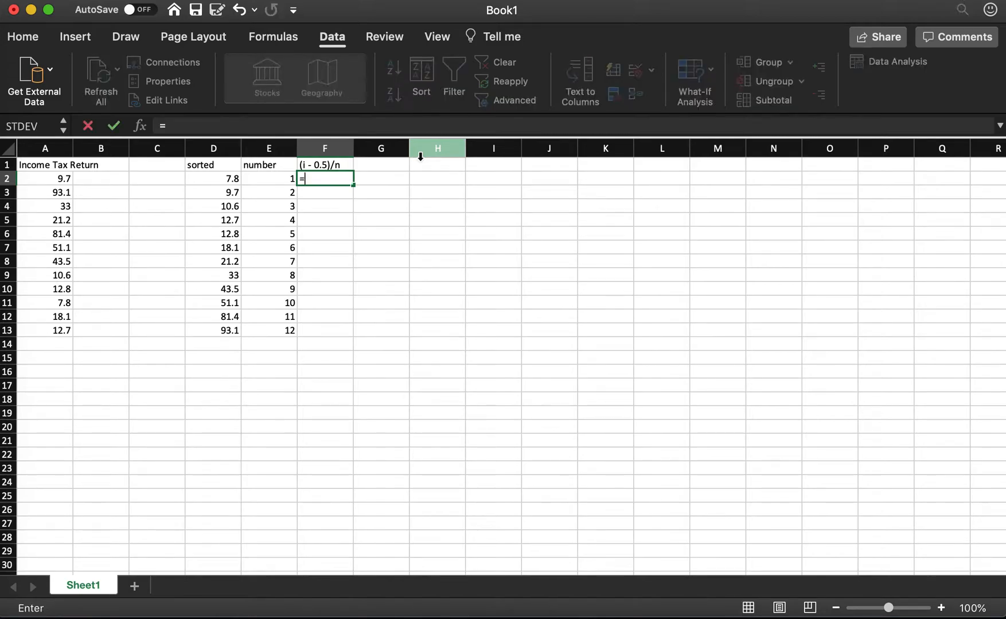
text(()
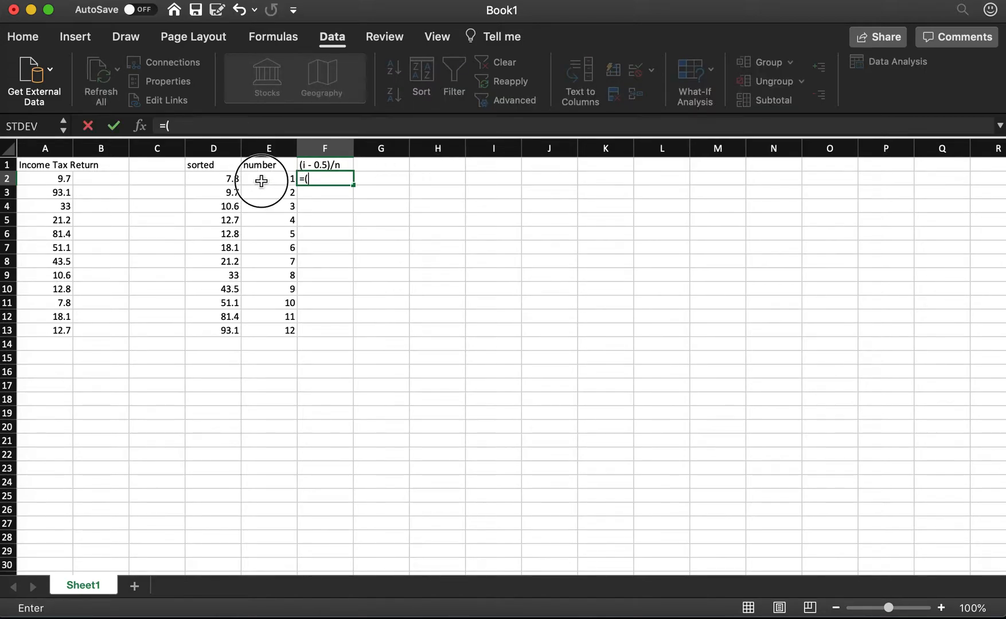
text(E2-0)
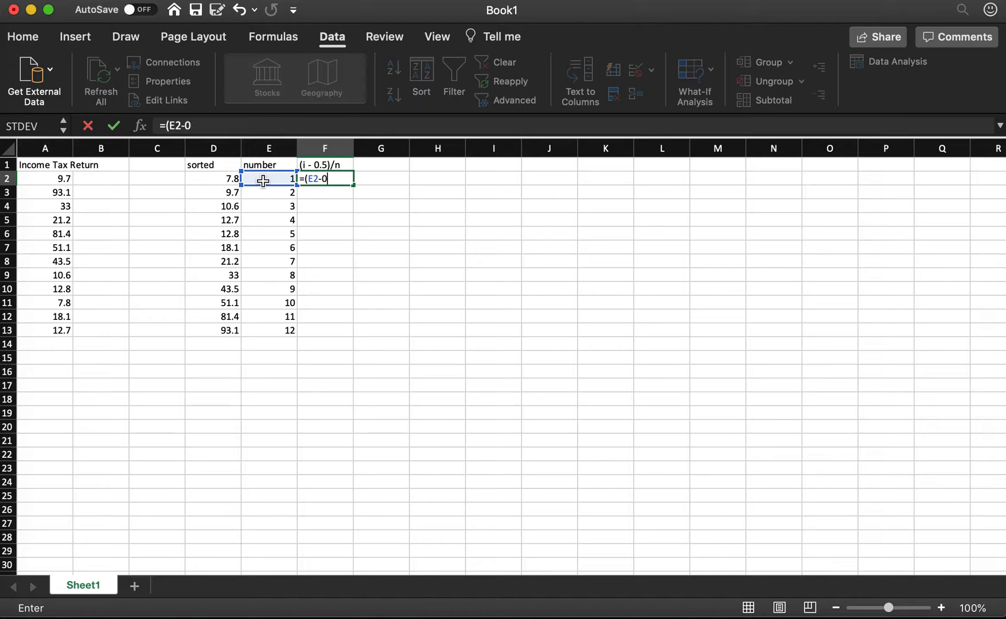
text(.5))
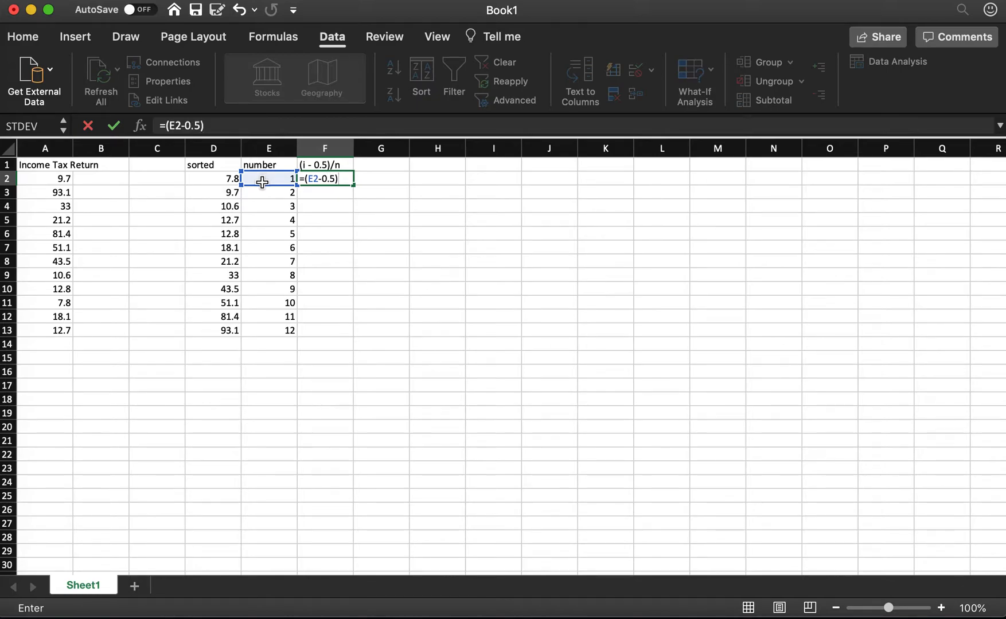
text(/)
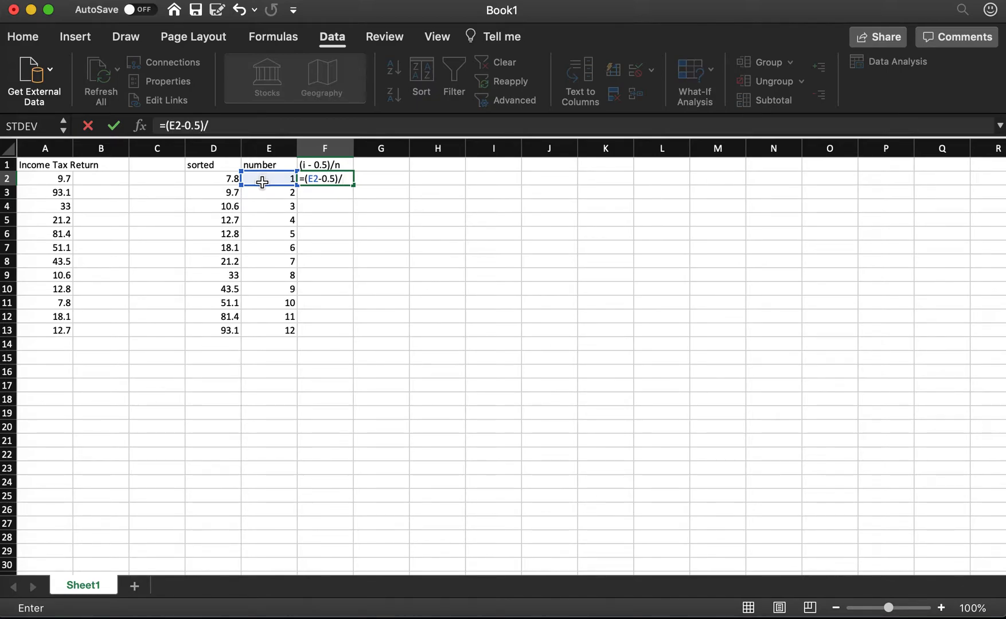
text(12)
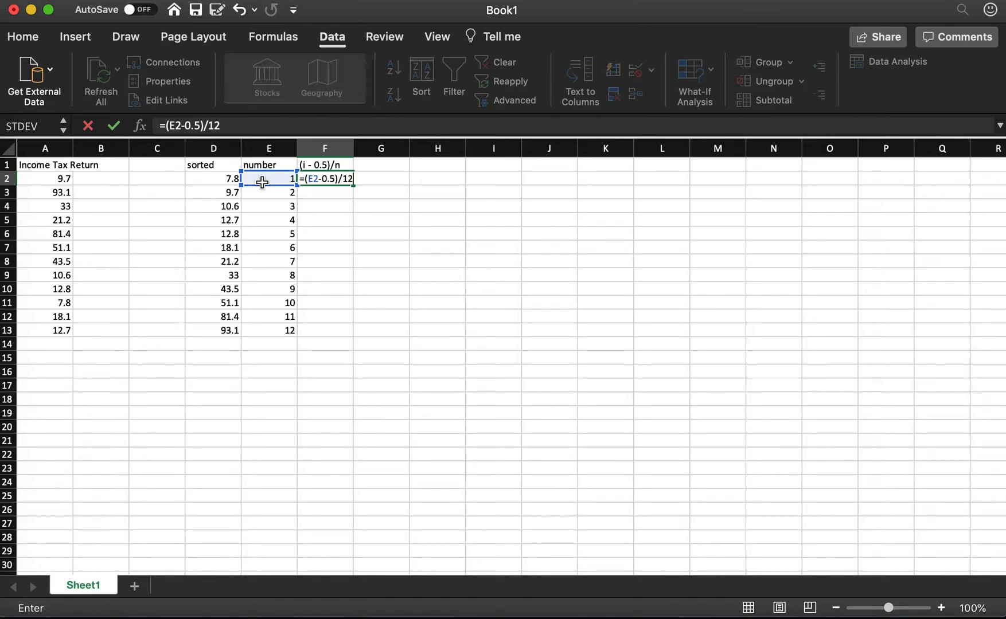
key(Return)
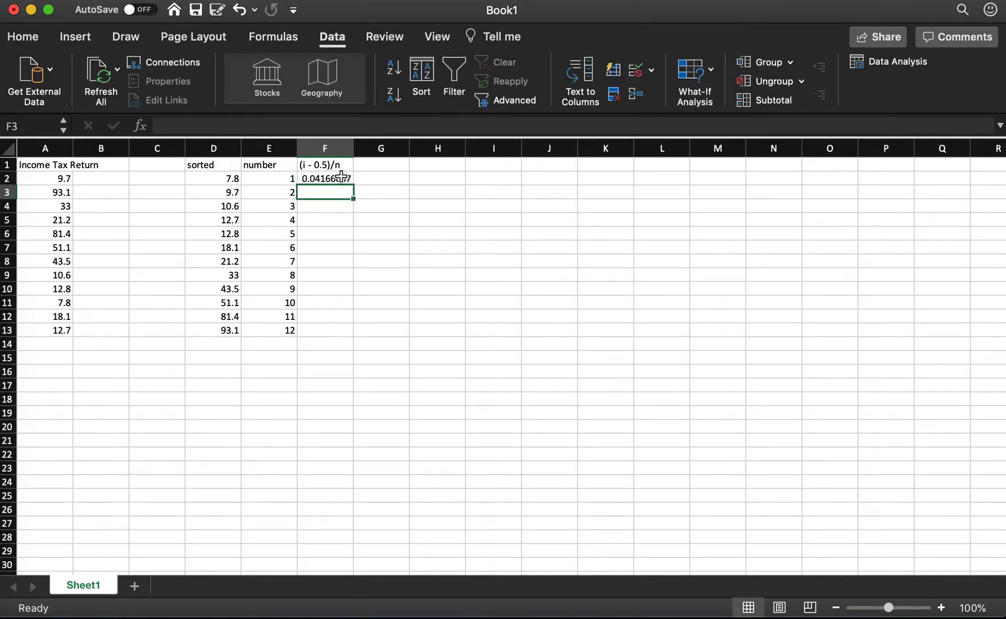
click(323, 179)
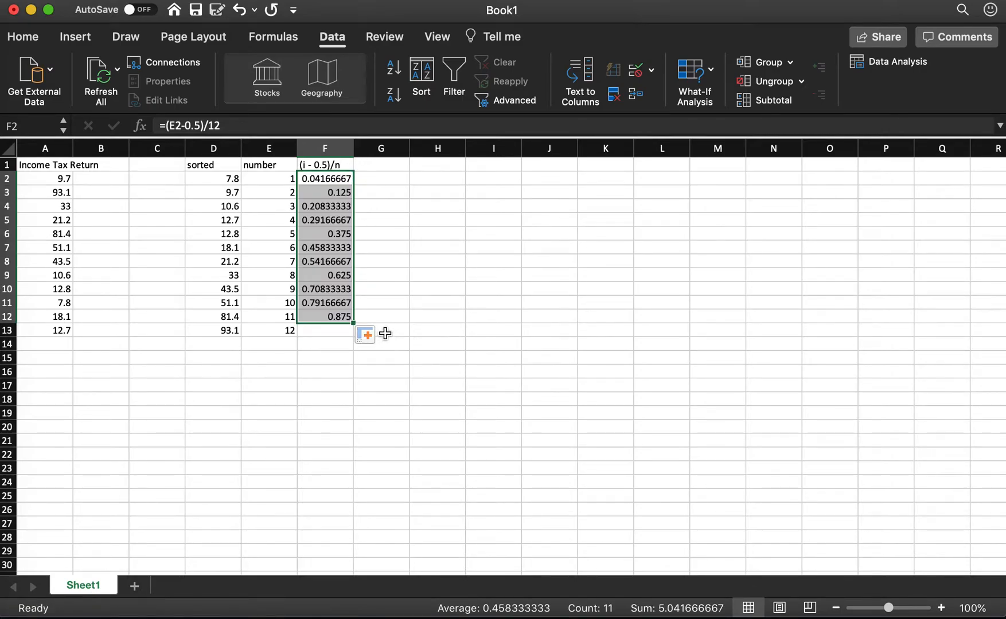
mouse_move(352, 332)
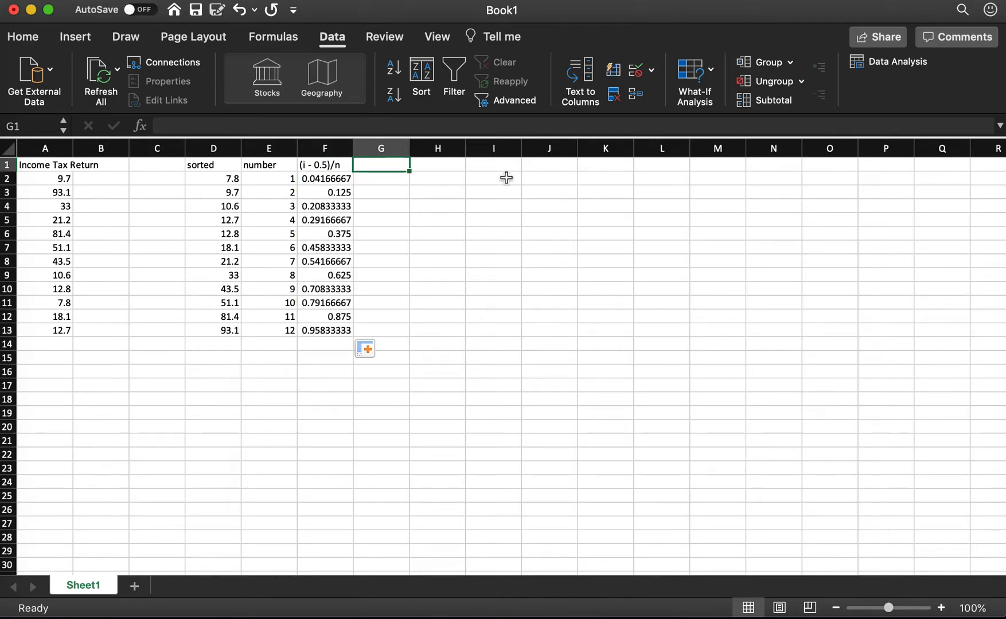
Head column G with 'Normal Score'.
text(N)
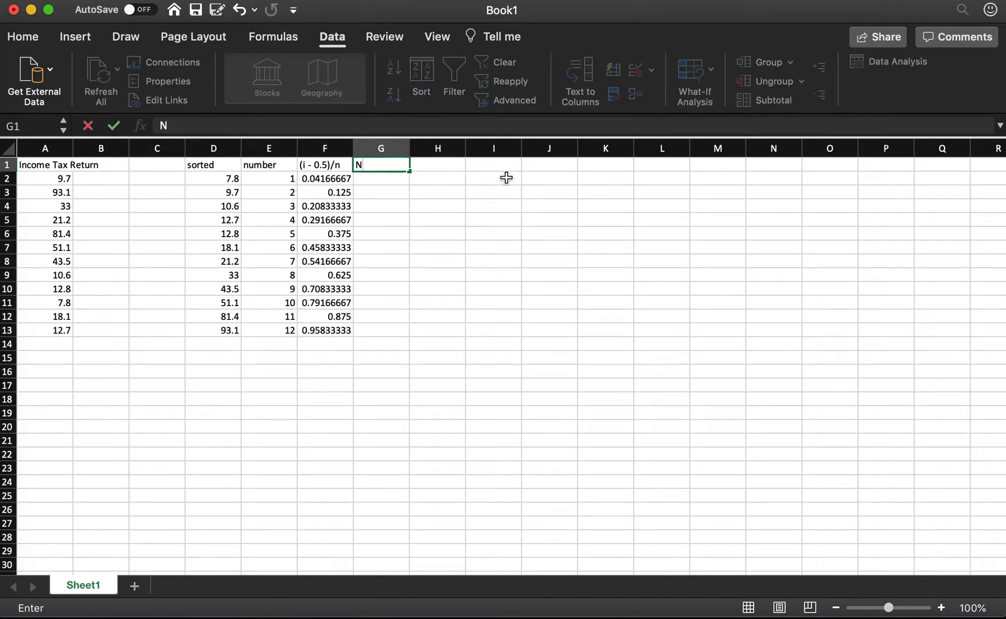
text(ormal Score)
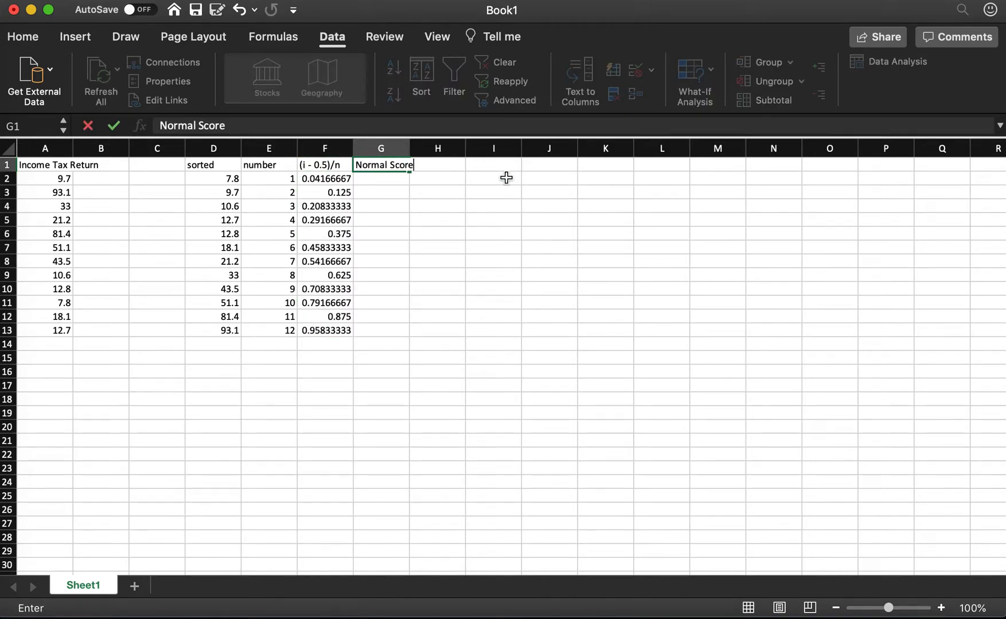
key(Return)
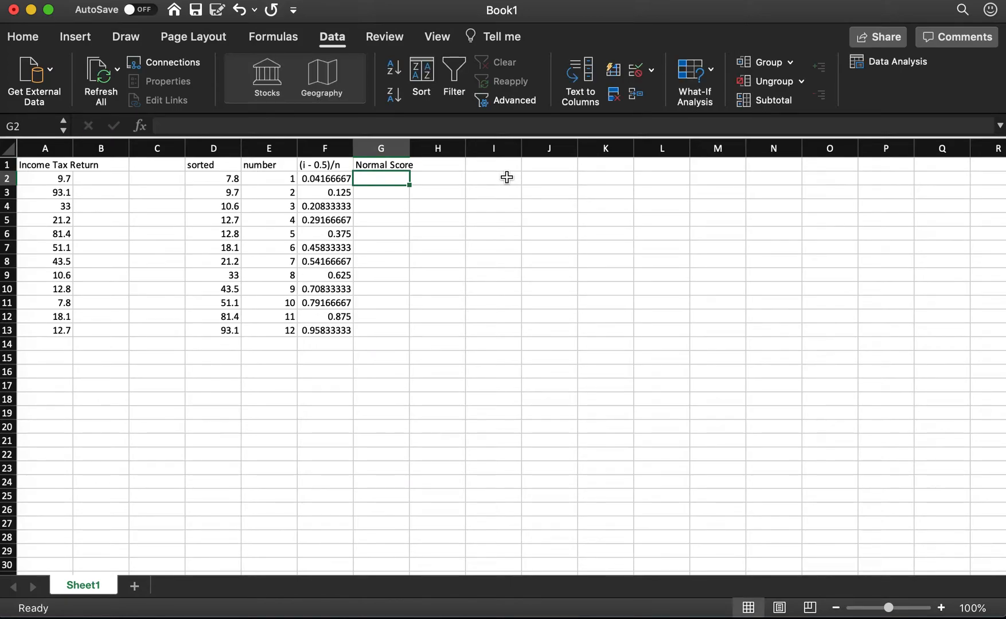
mouse_move(321, 204)
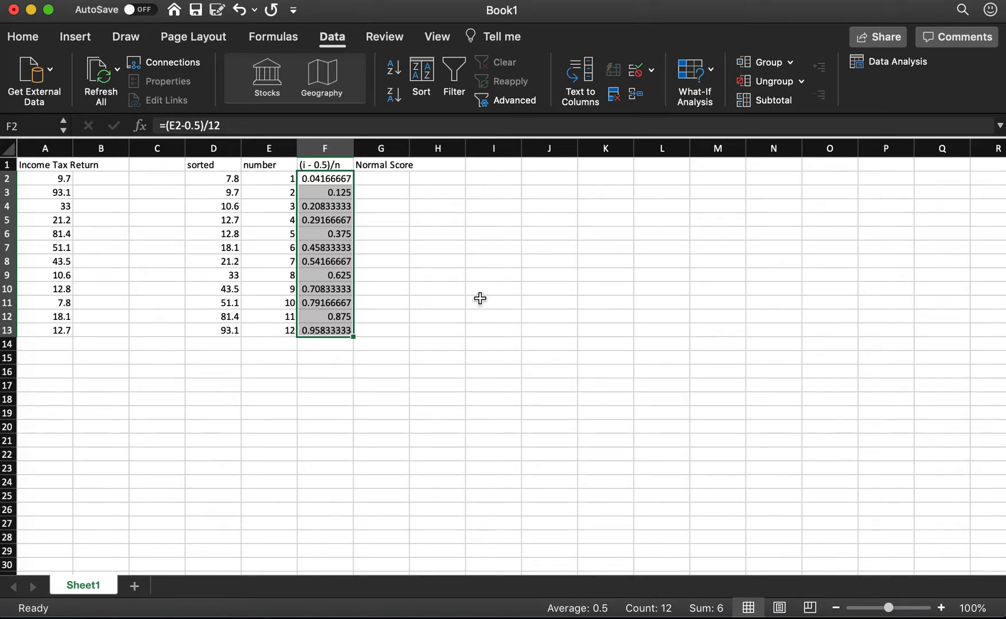
mouse_move(413, 216)
text(=)
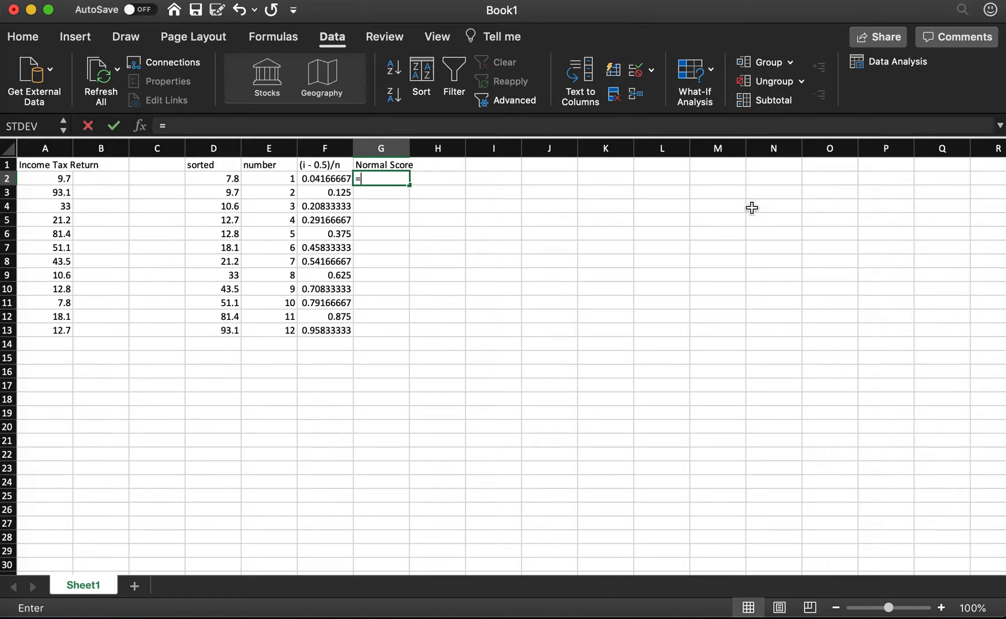
Enter =NORM.S.INV(F2) in G2 using F2 as the probability argument.
text(norm.s)
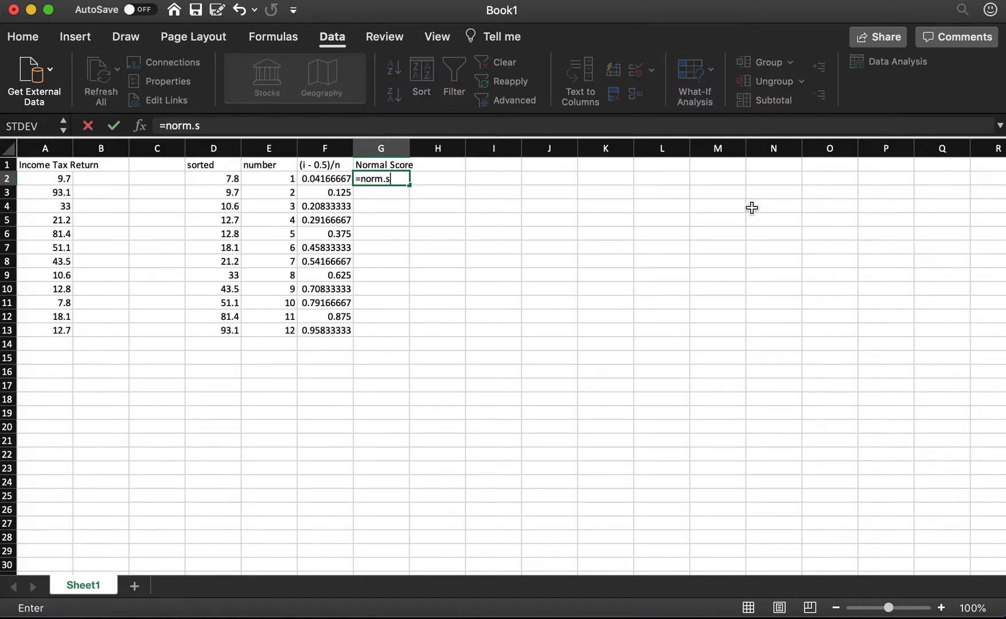
text(.inv()
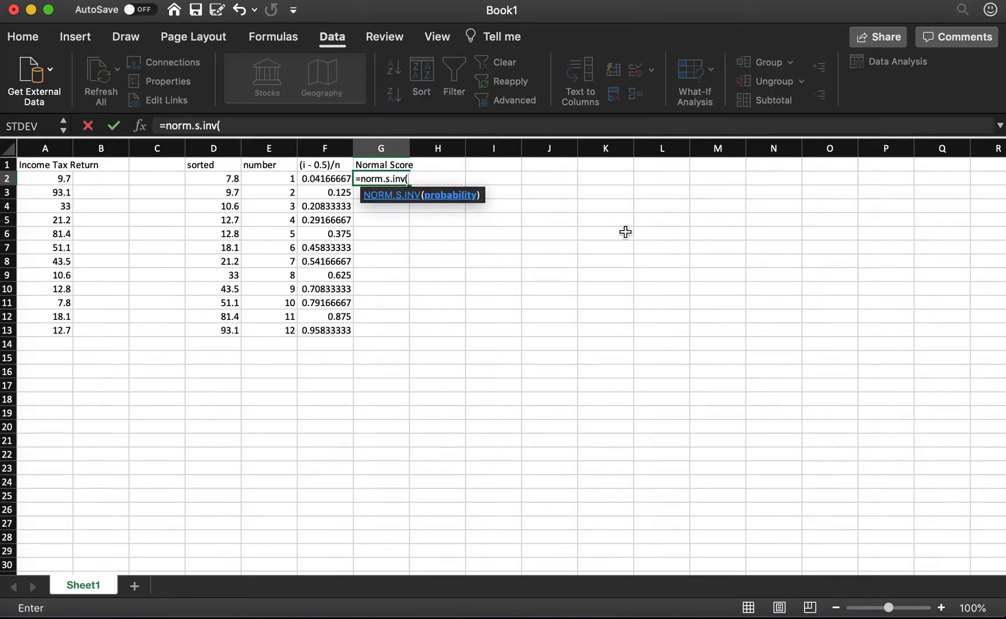
click(323, 179)
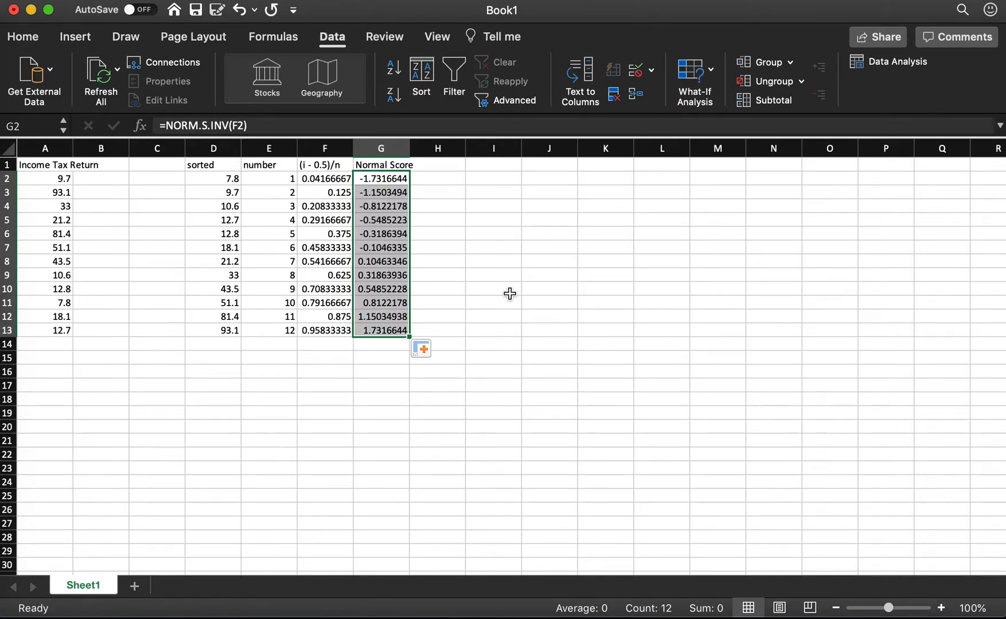
click(493, 262)
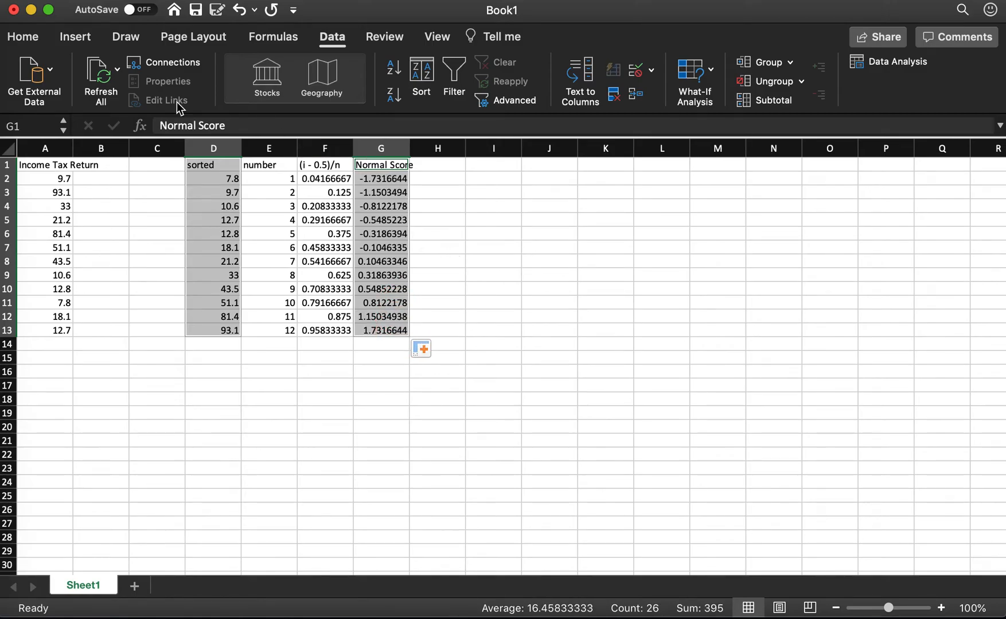
Insert a markers-only scatter chart of normal scores against sorted income tax values.
click(75, 37)
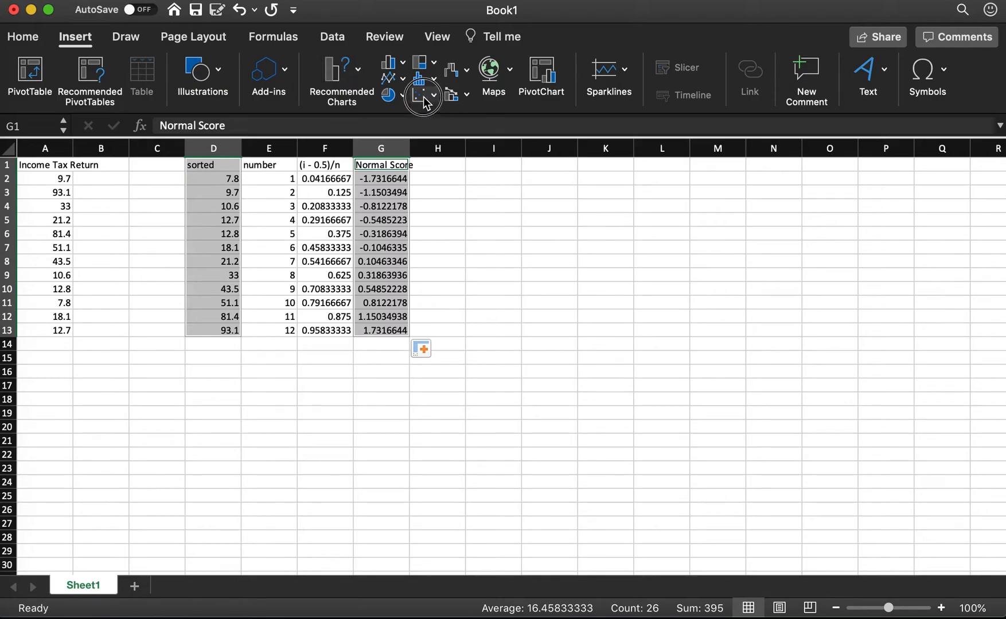
click(419, 95)
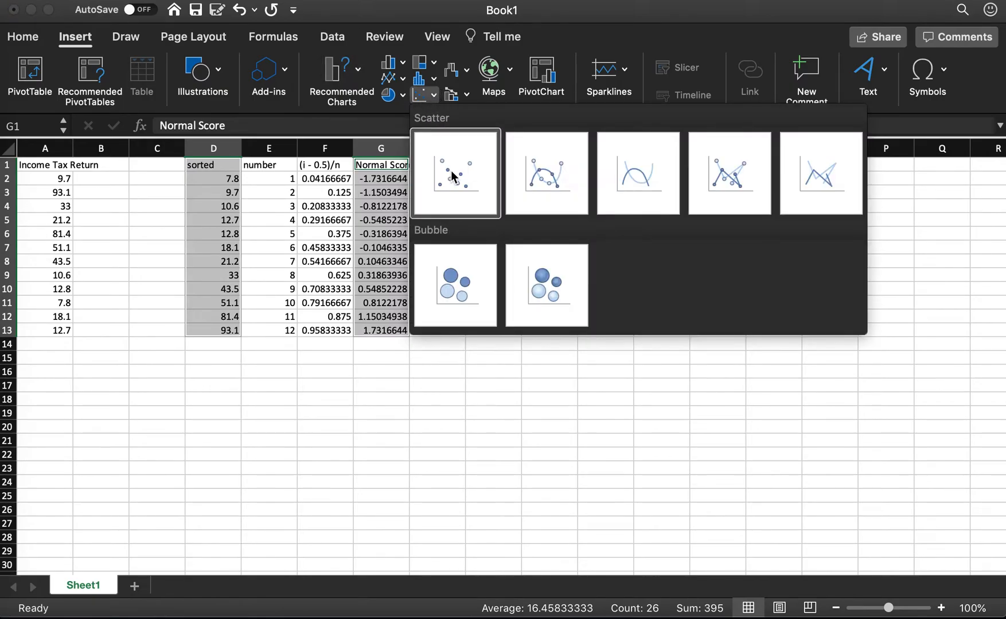
click(455, 173)
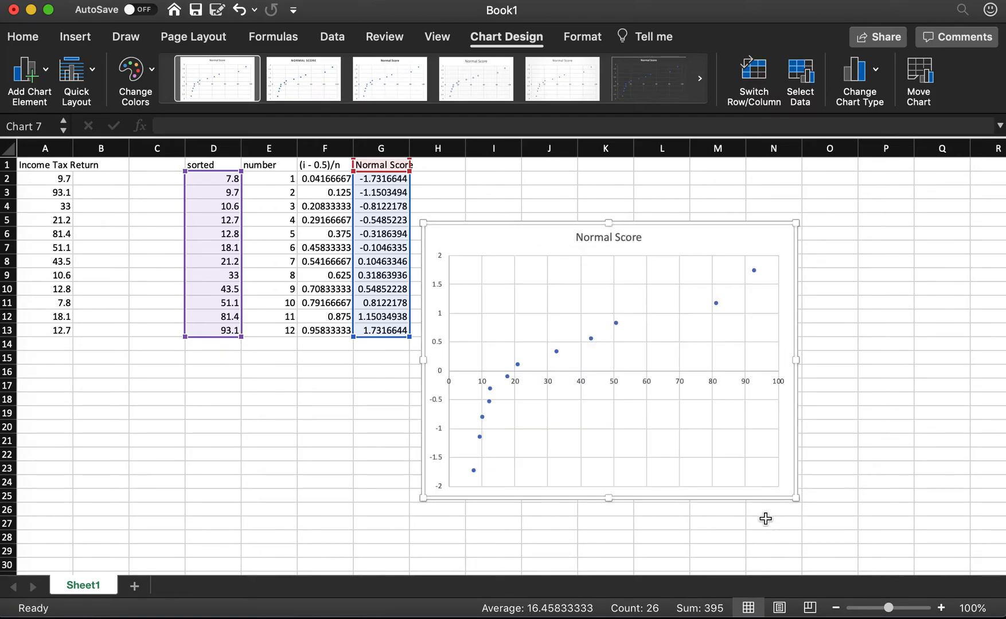
mouse_move(793, 500)
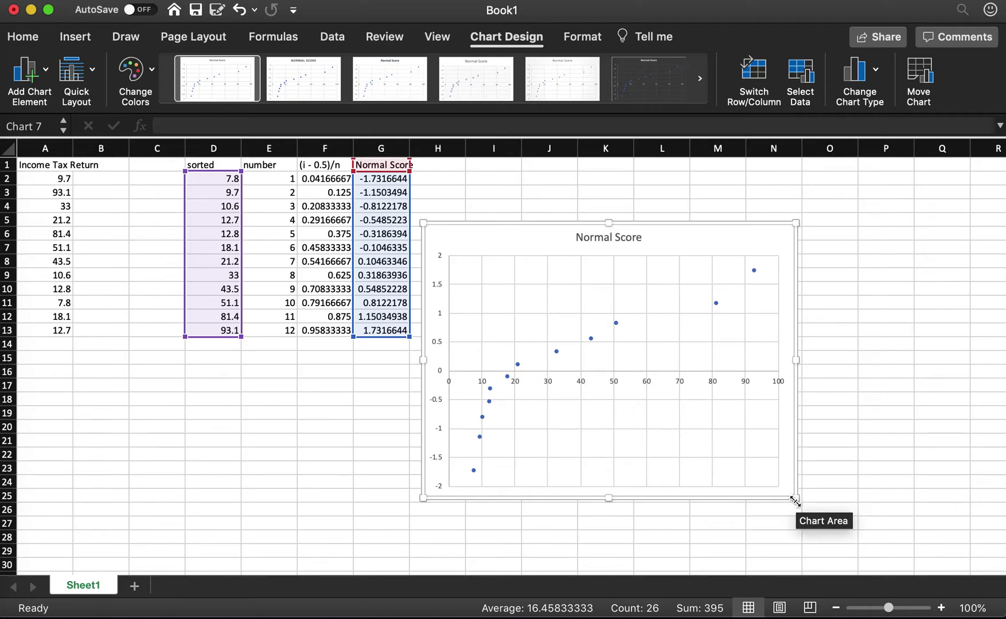
mouse_move(813, 497)
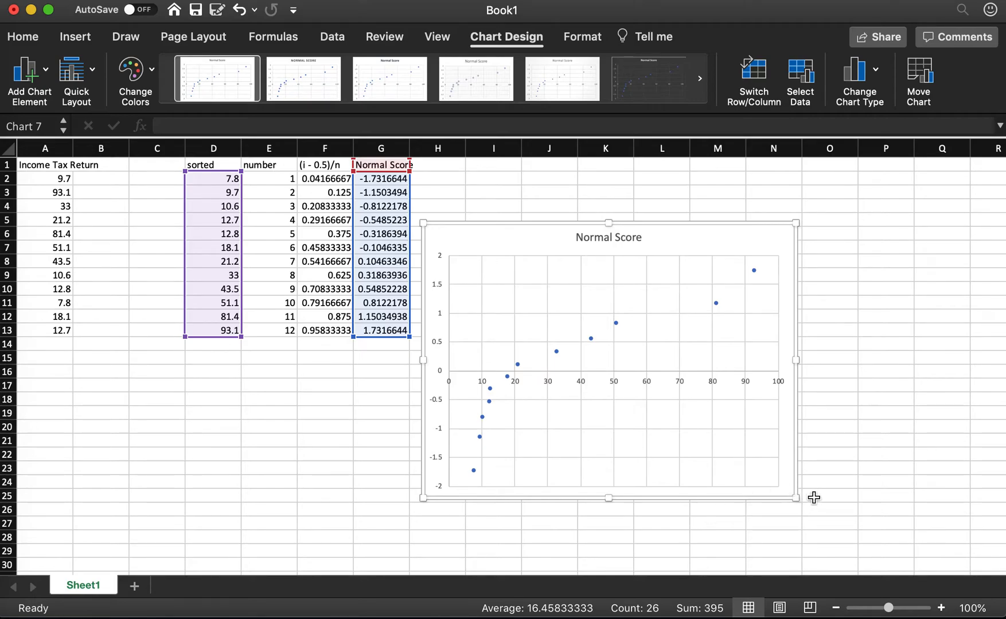
mouse_move(550, 352)
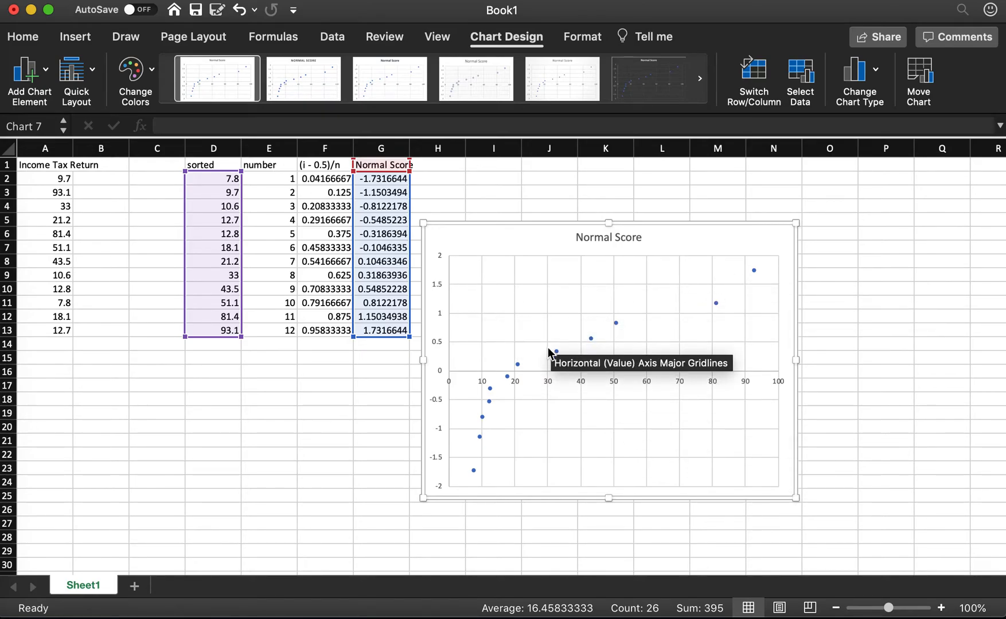
mouse_move(517, 302)
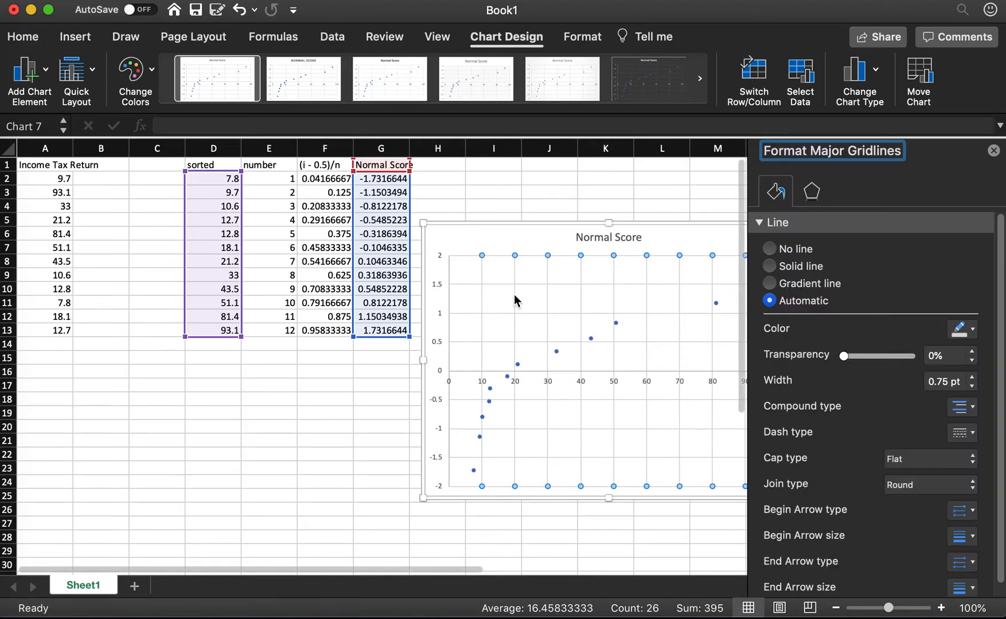
Set both vertical and horizontal major gridlines to No line.
click(769, 249)
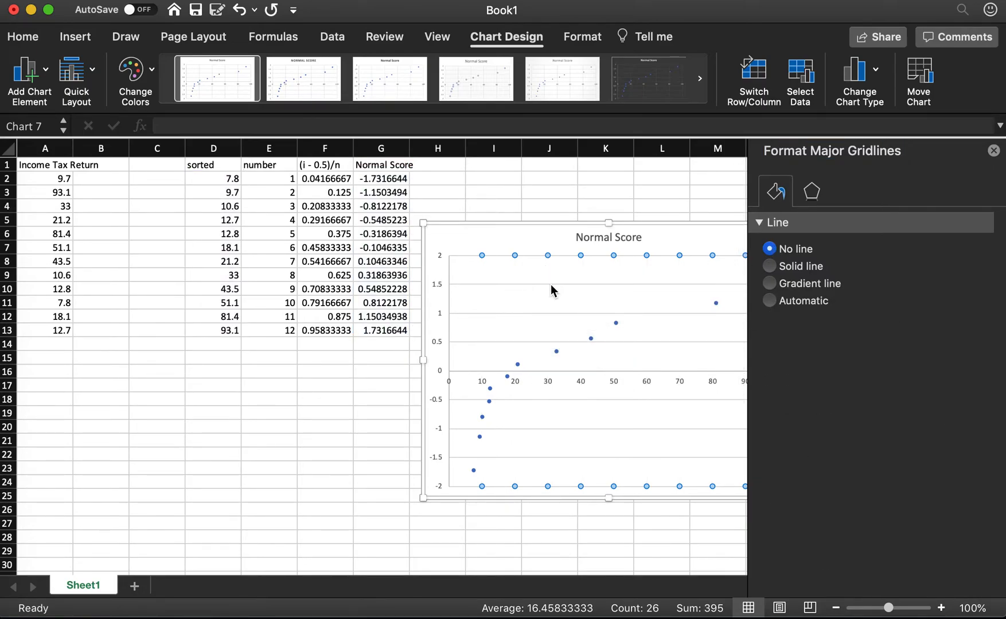
mouse_move(564, 359)
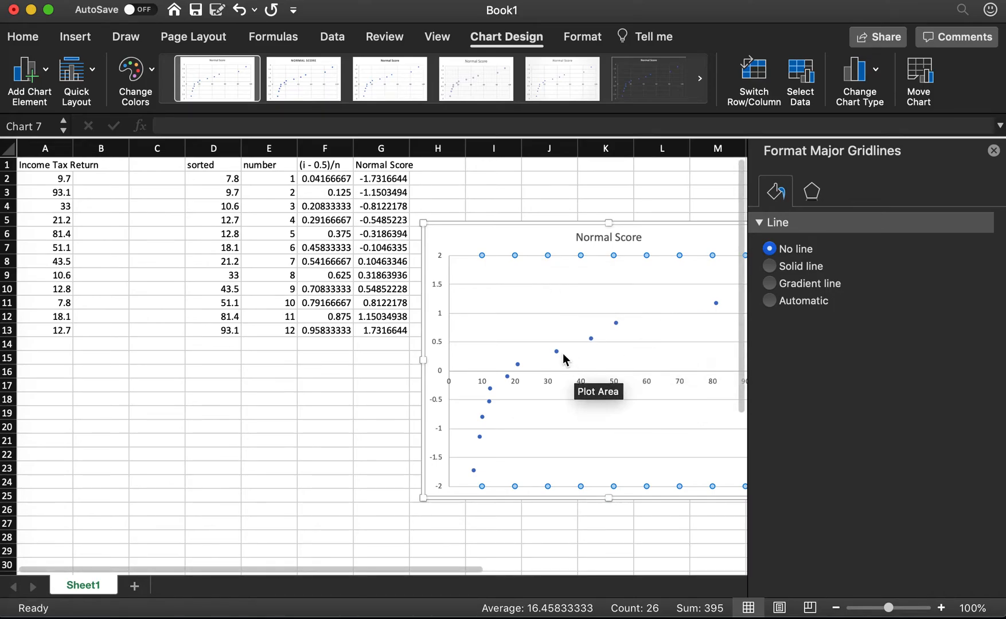
click(769, 301)
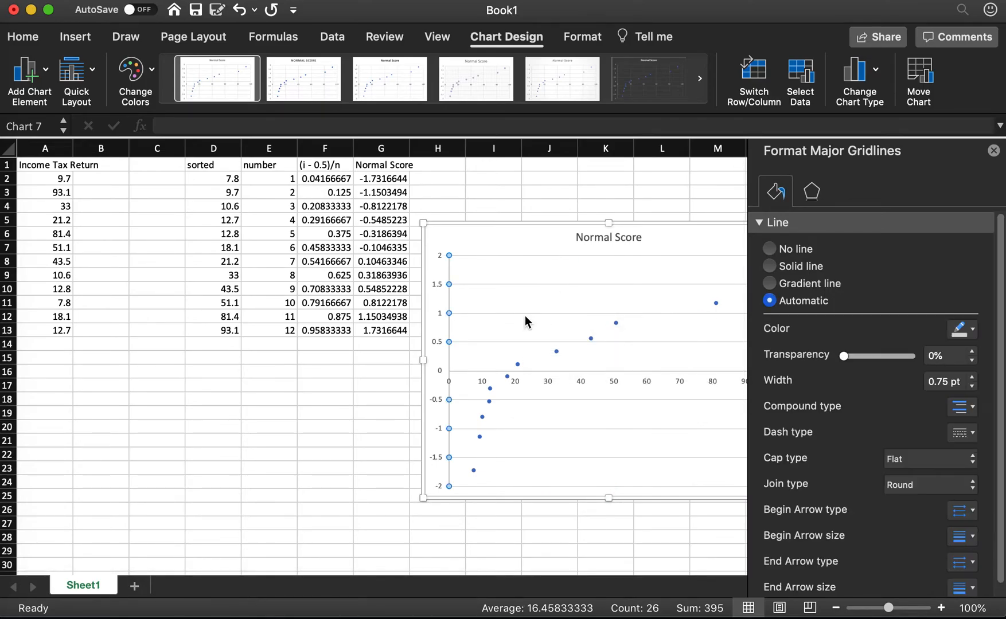
click(769, 249)
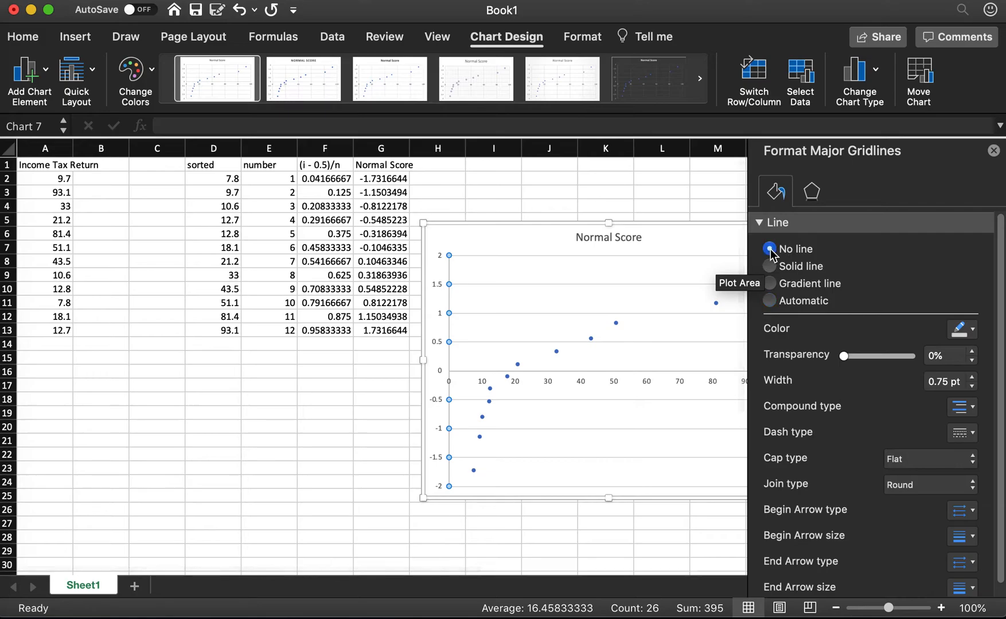
click(769, 249)
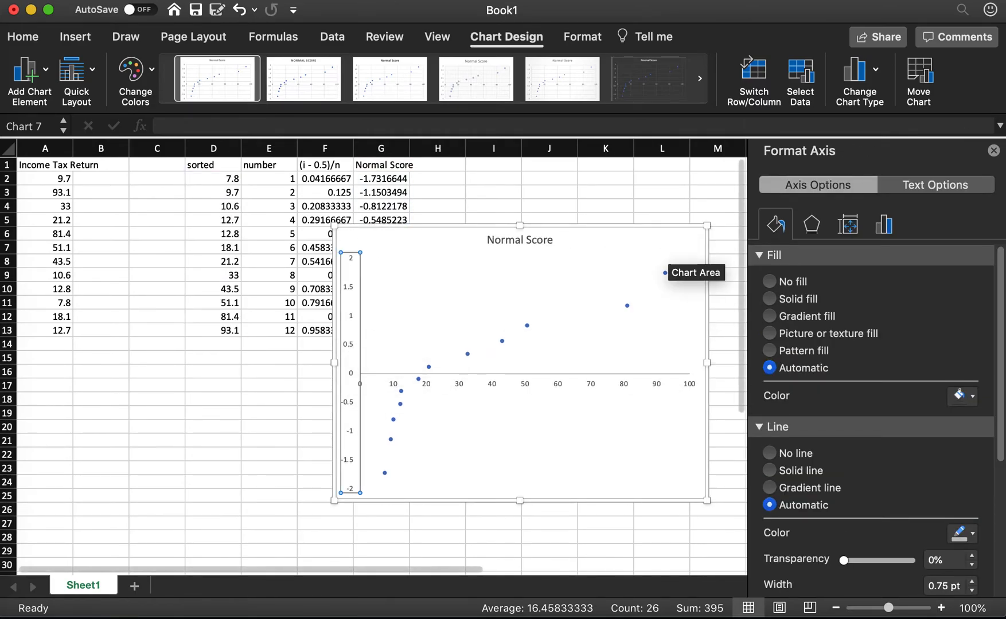
Set the vertical axis so the horizontal axis crosses at value -2.
click(883, 223)
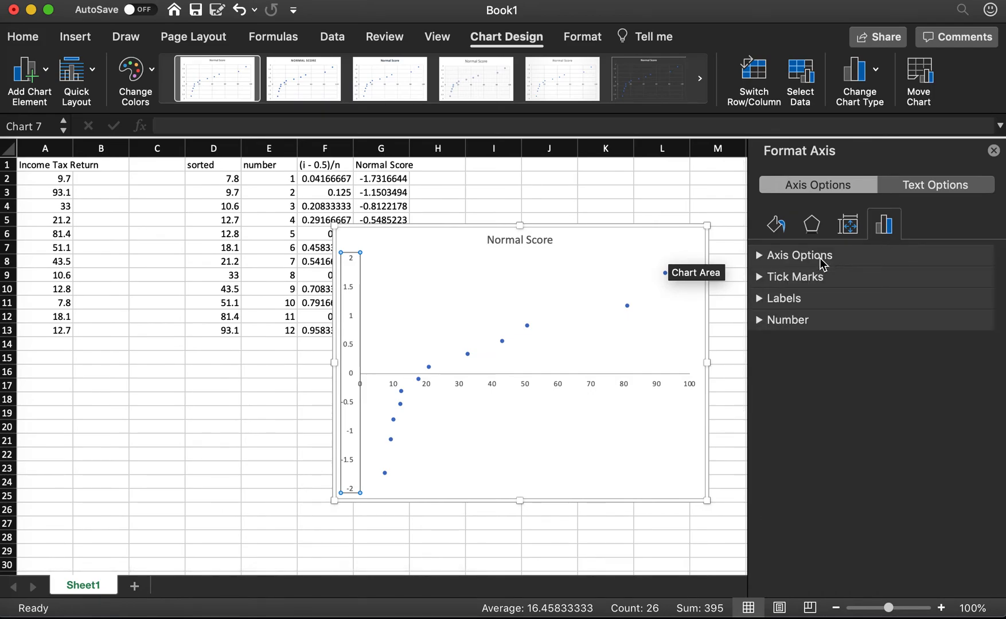
click(798, 255)
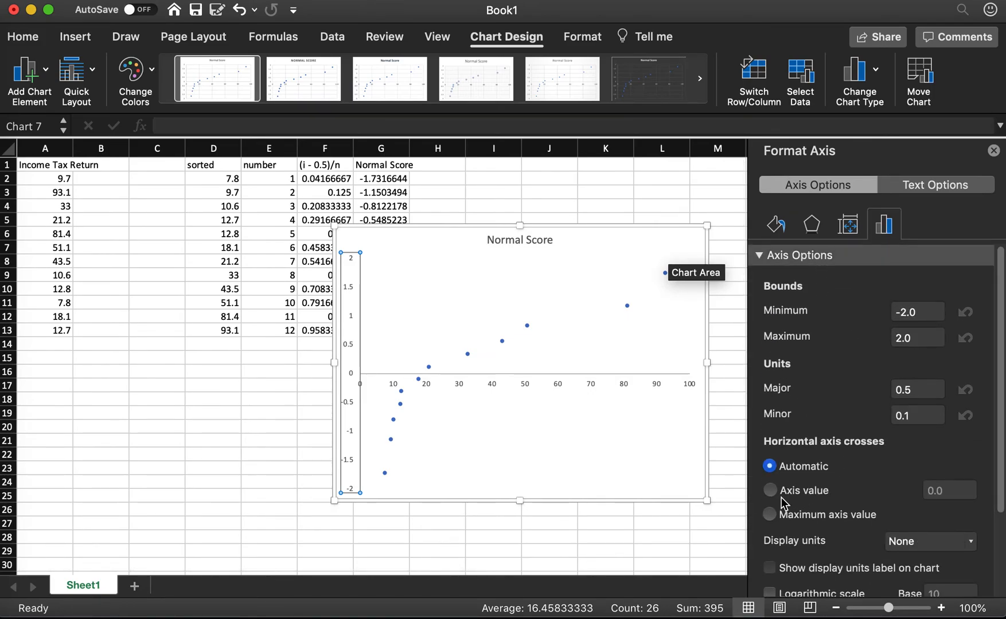
mouse_move(904, 438)
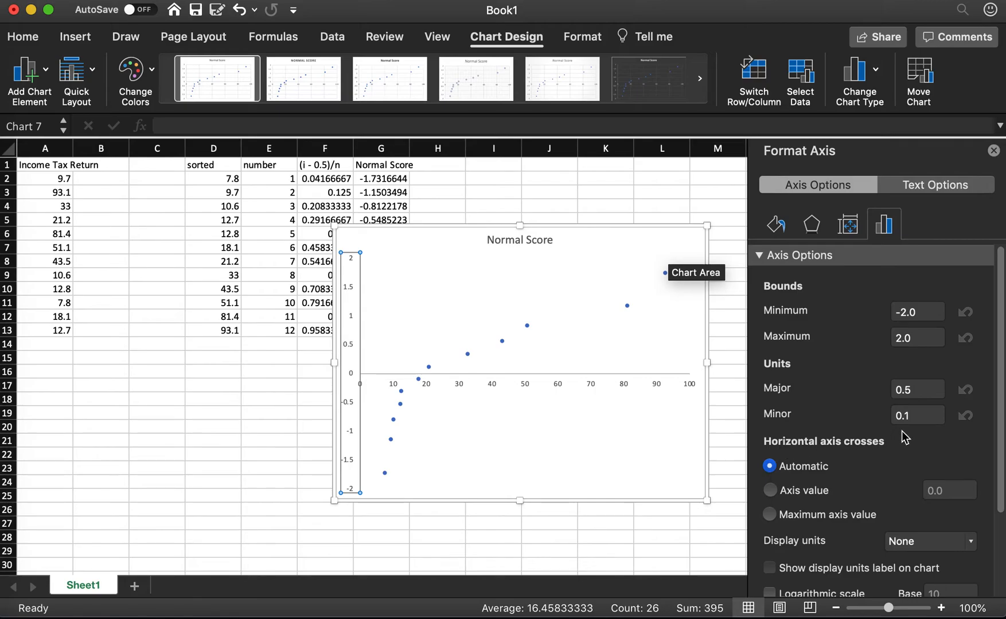
mouse_move(774, 498)
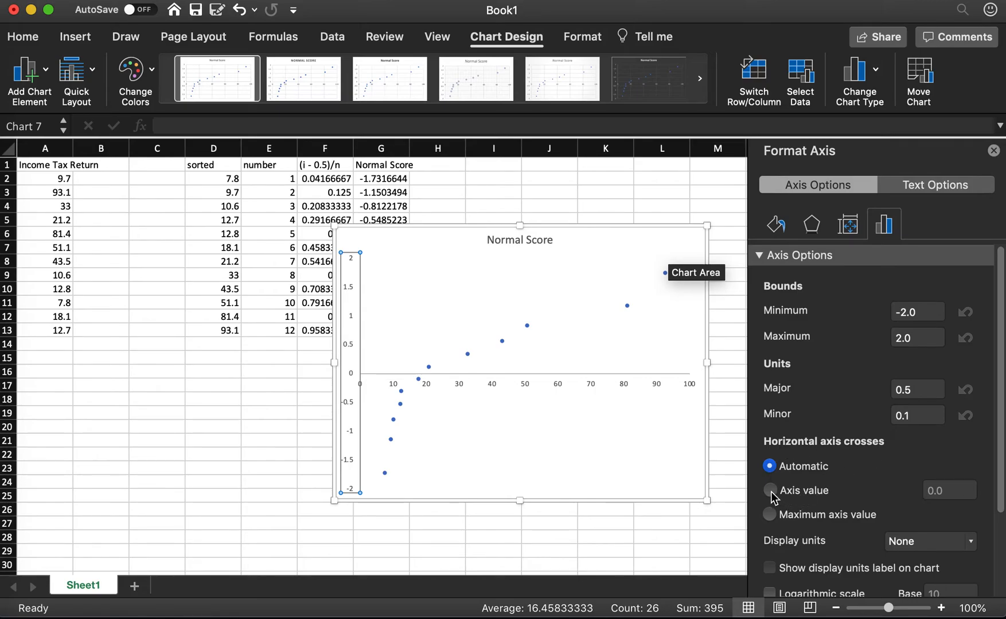
click(769, 491)
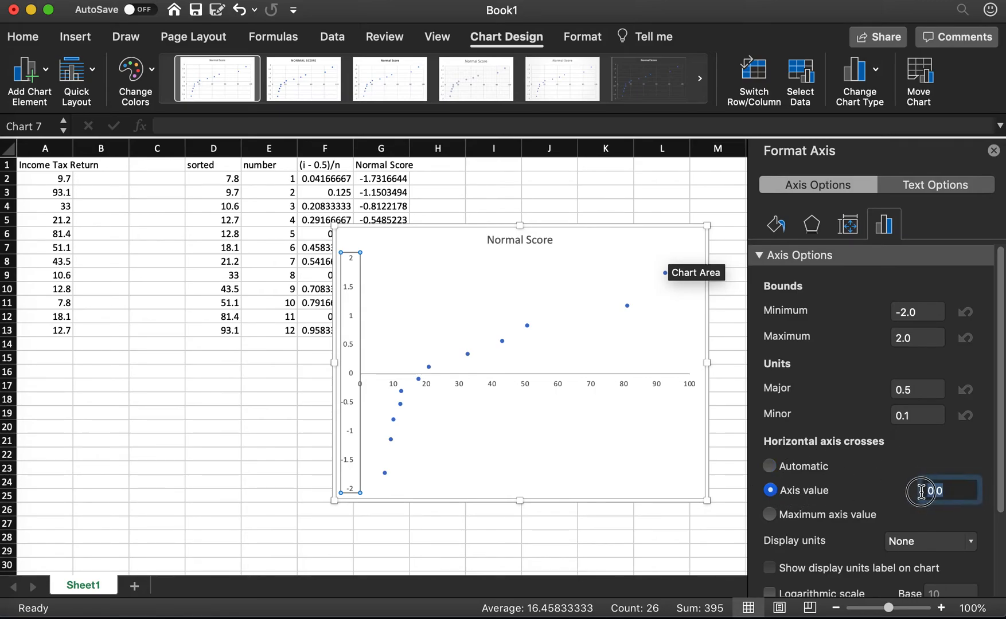
text(-2)
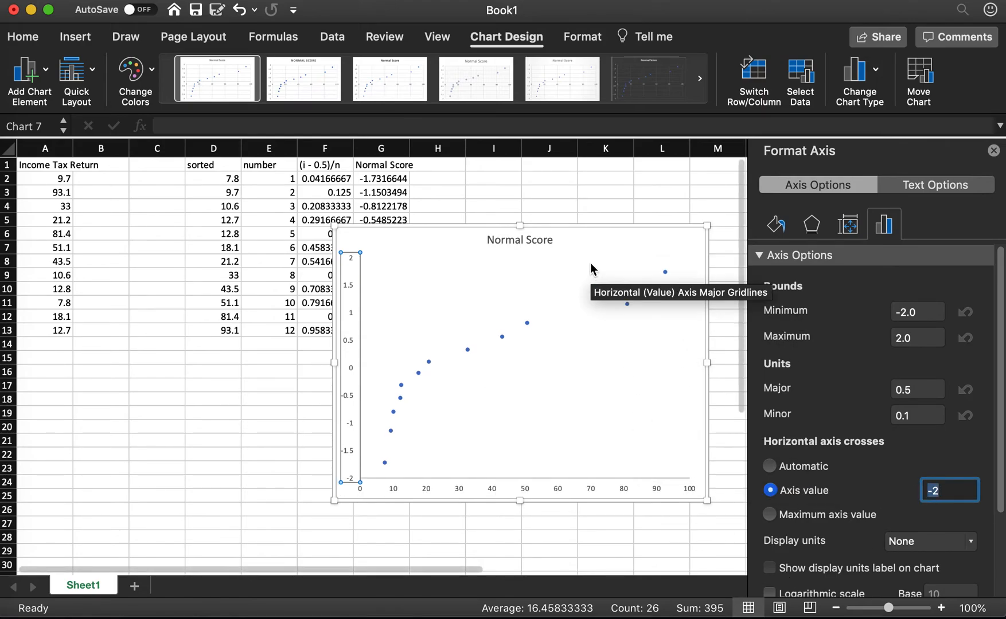
Change the chart title from Normal Score to 'Normal Probability Plot'.
click(520, 240)
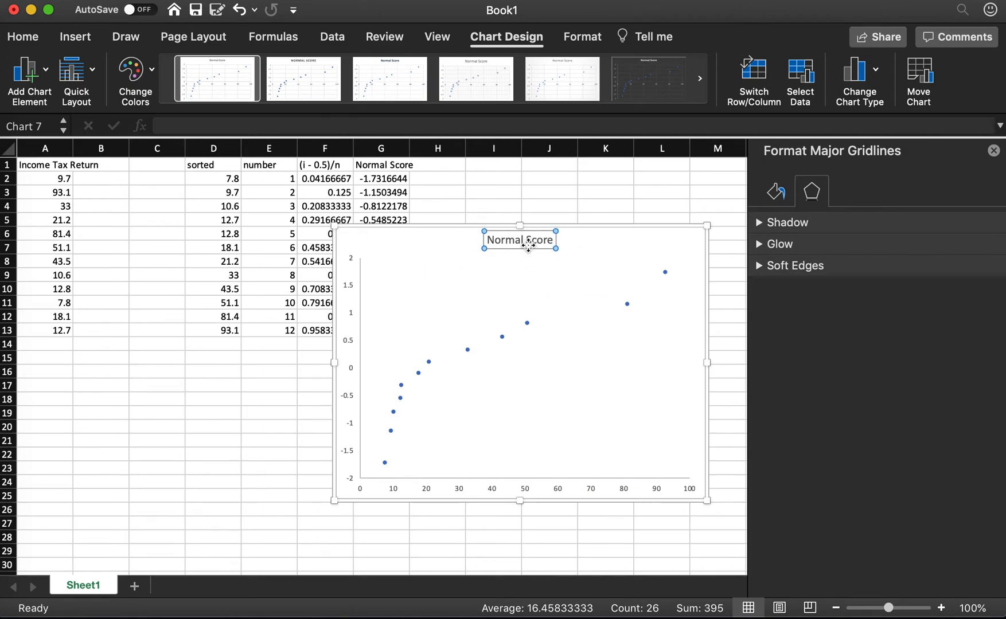
click(518, 240)
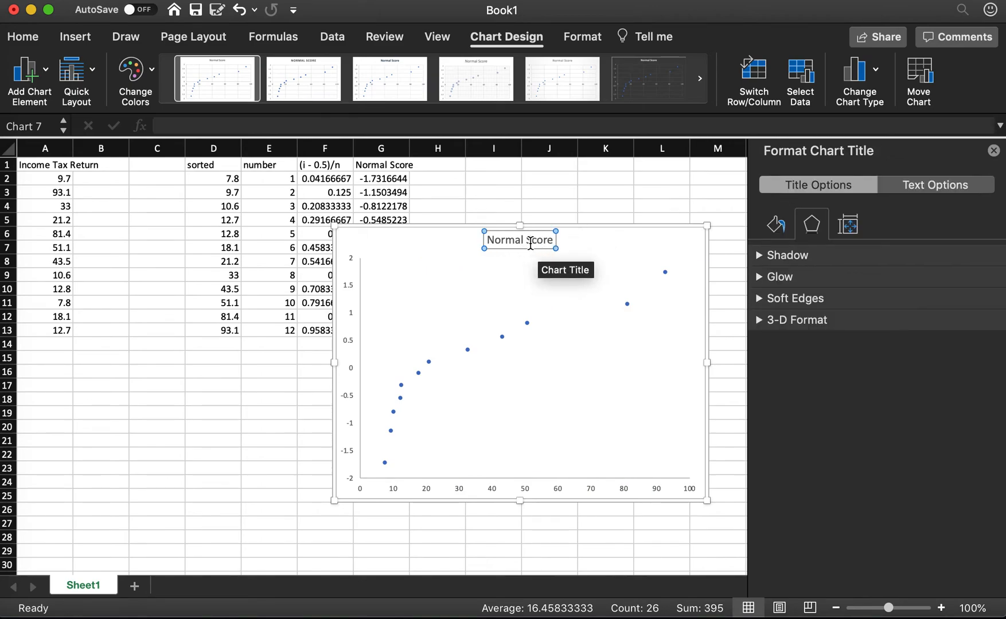
mouse_move(648, 234)
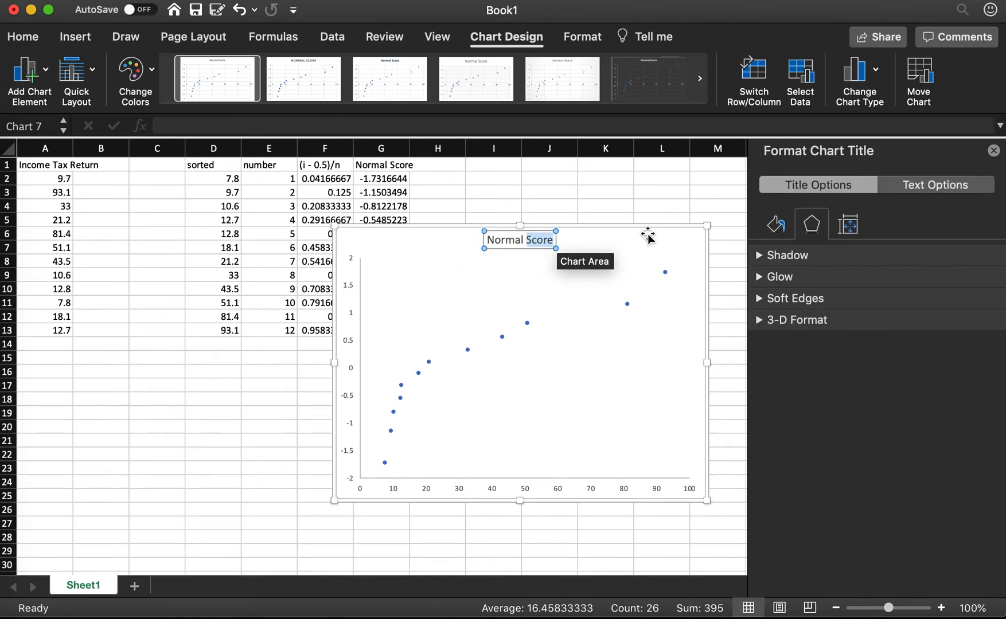
text(Normal Probability)
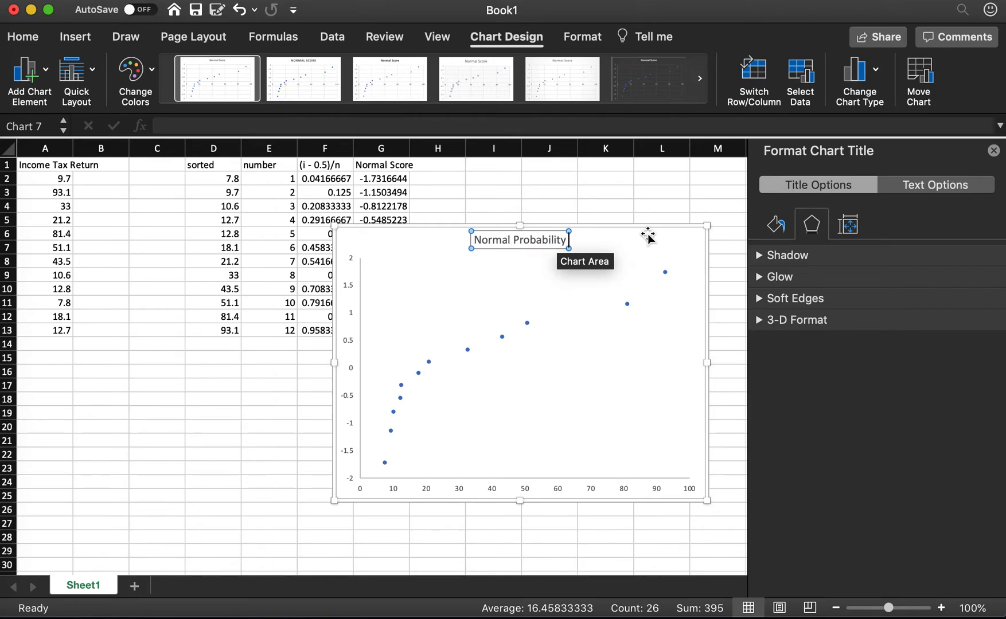
text(Plot)
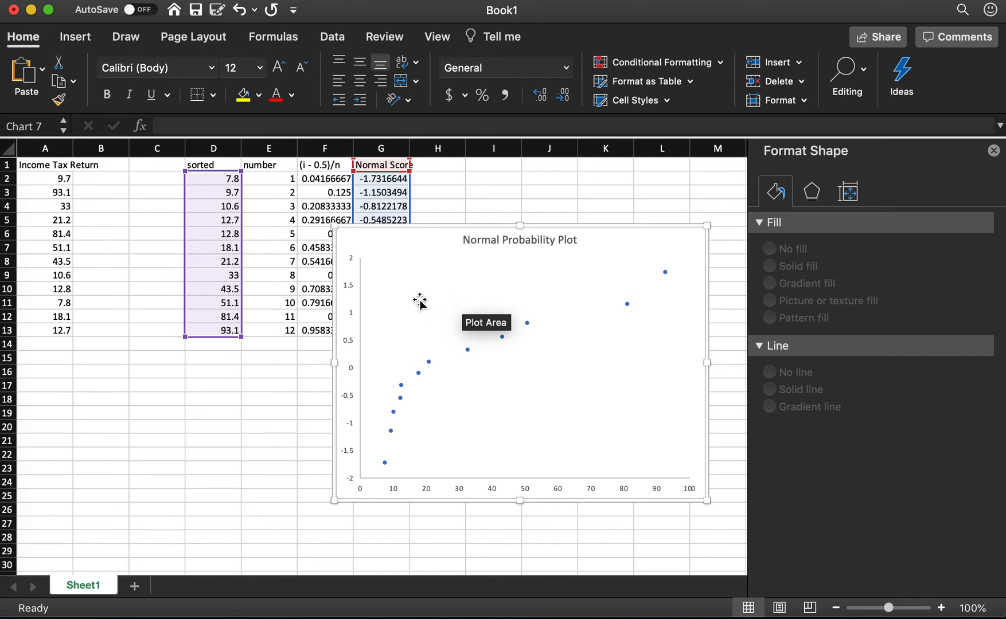
click(433, 250)
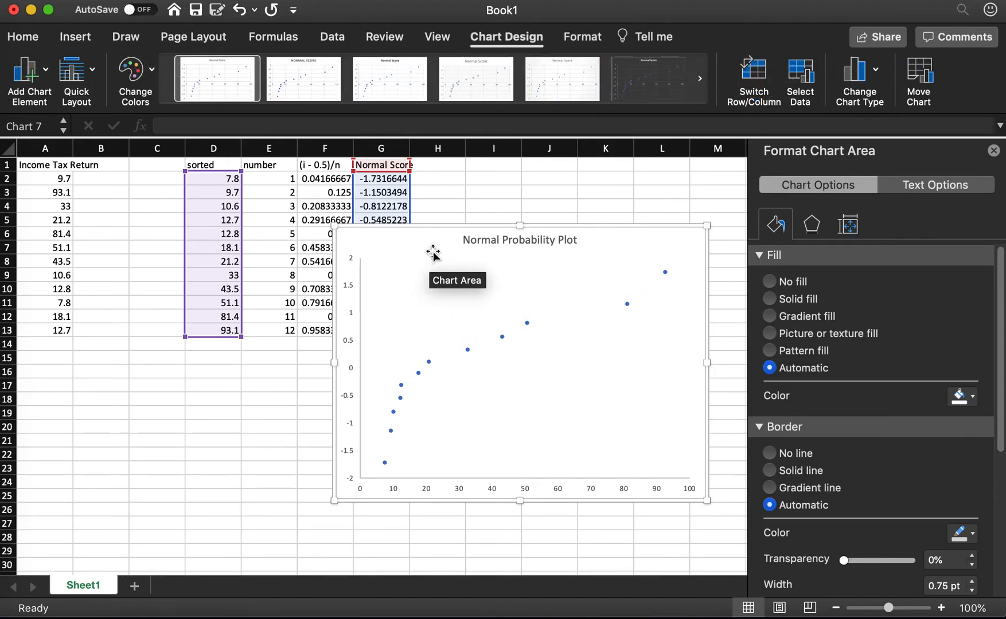
mouse_move(33, 73)
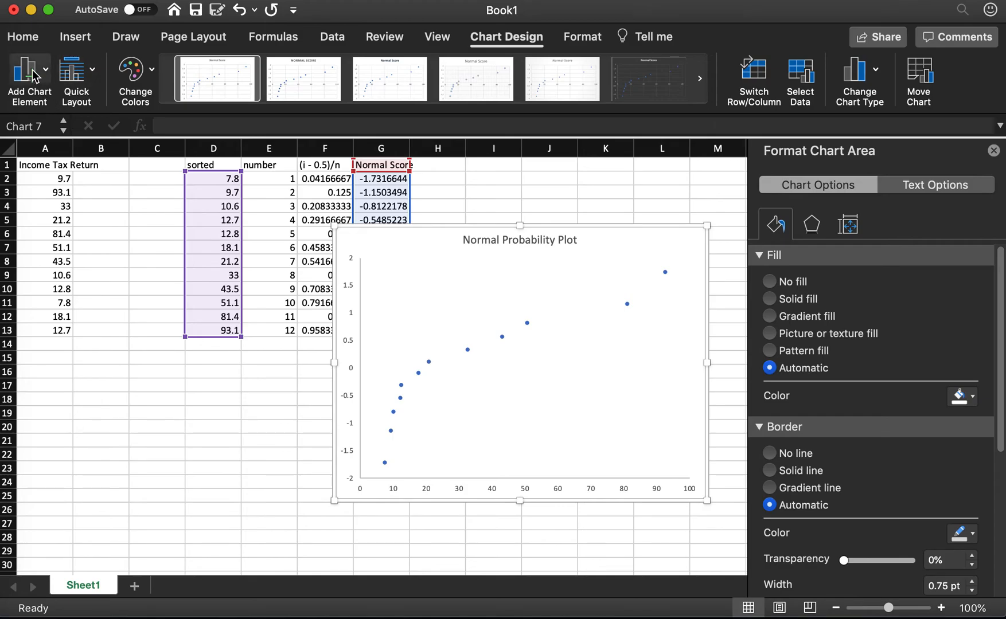
Add a horizontal axis title 'Income Tax Return' and a primary vertical axis title.
click(29, 71)
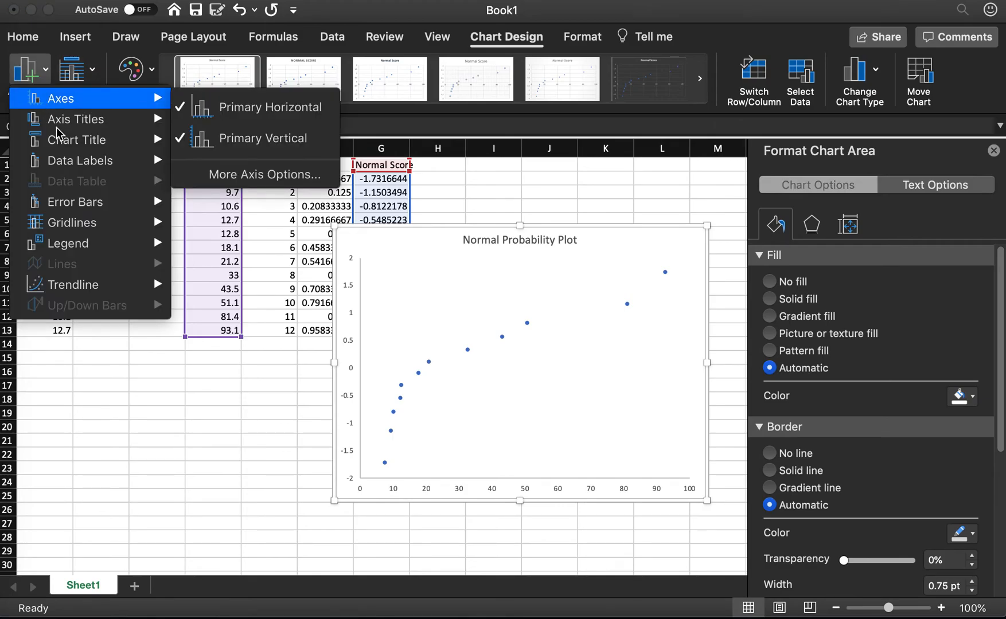
mouse_move(76, 119)
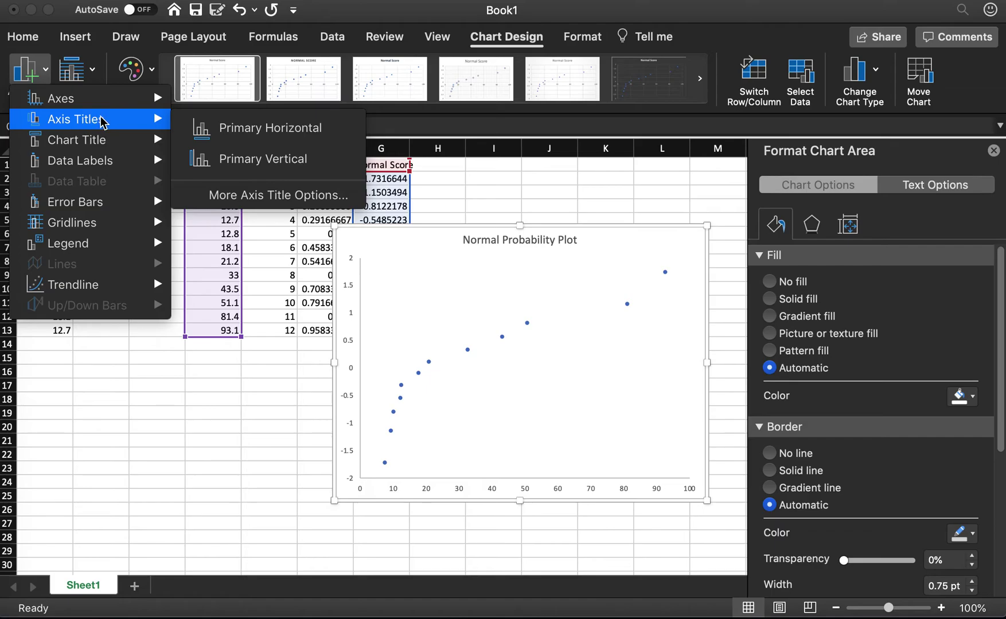
mouse_move(286, 132)
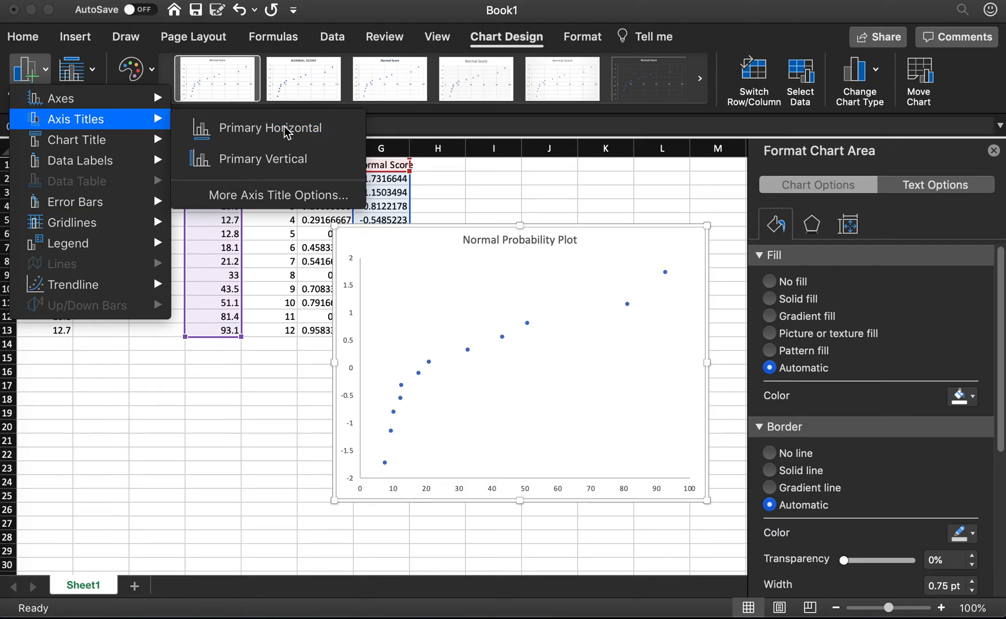
click(271, 127)
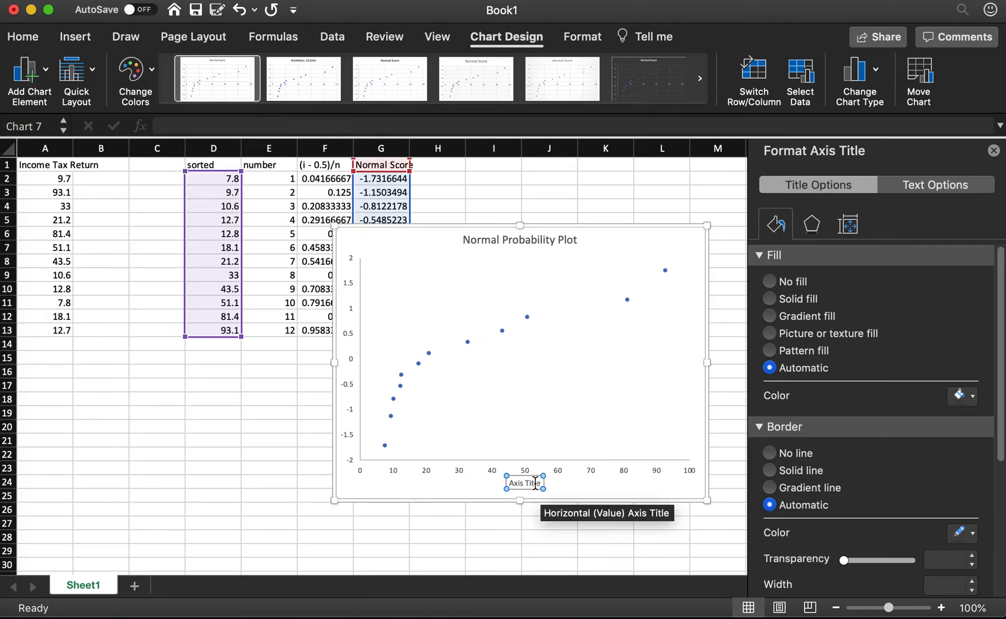
click(524, 482)
text(Income Tax Return)
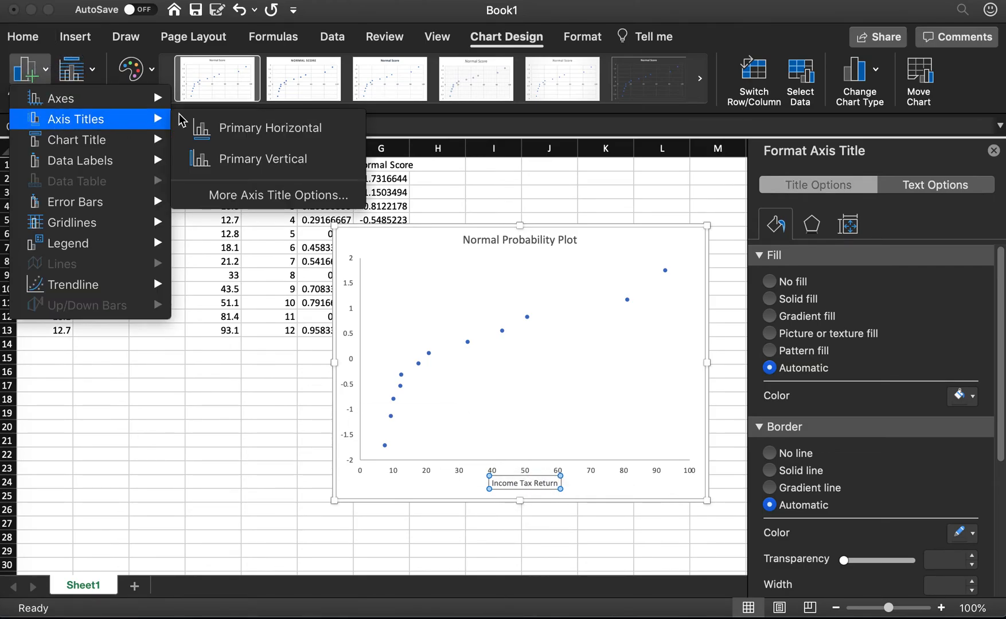
click(262, 159)
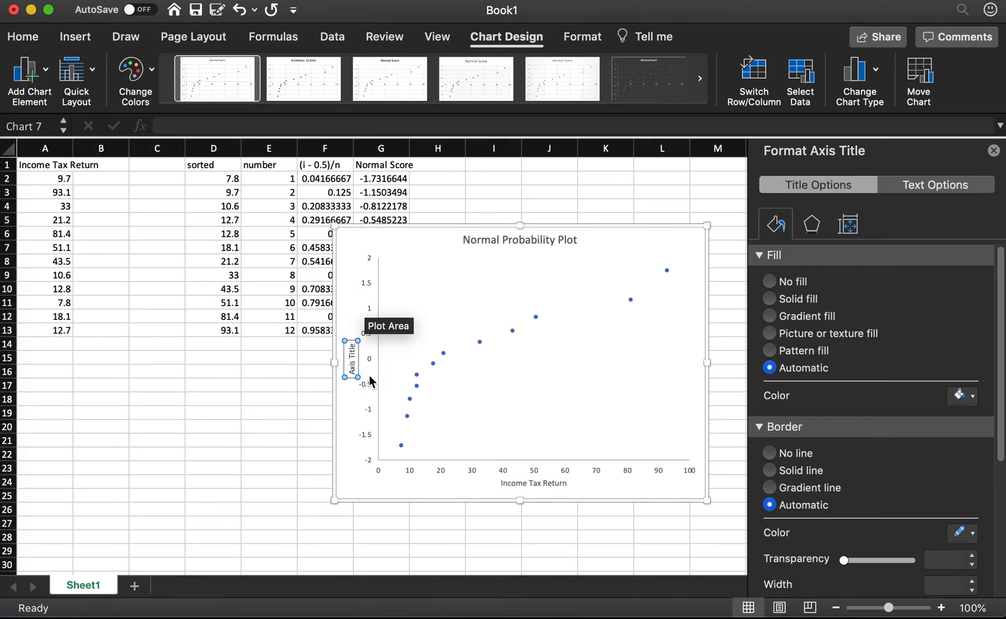
mouse_move(352, 359)
text(Normal Sc)
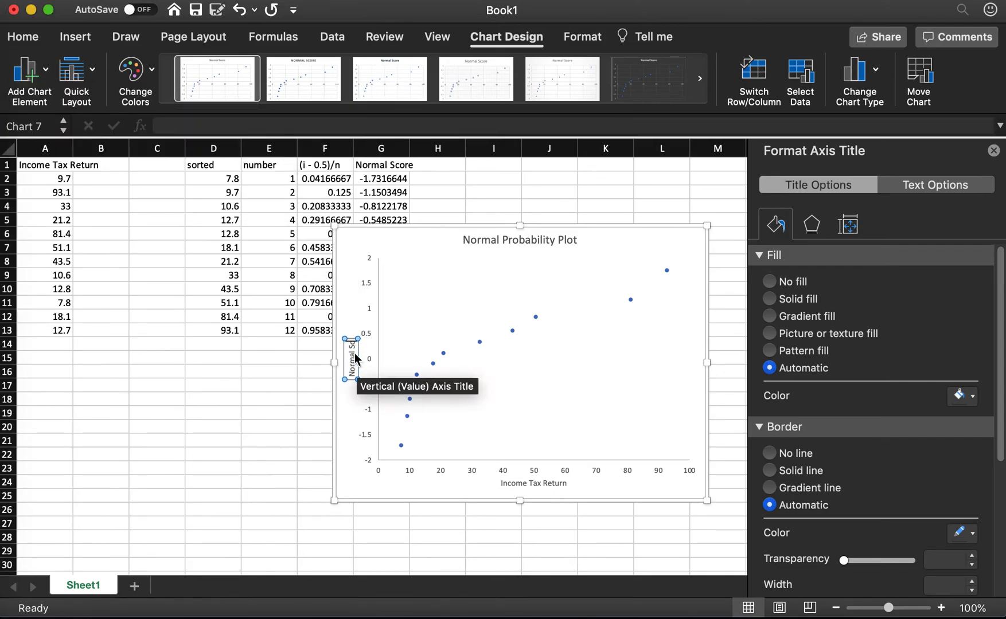
mouse_move(358, 252)
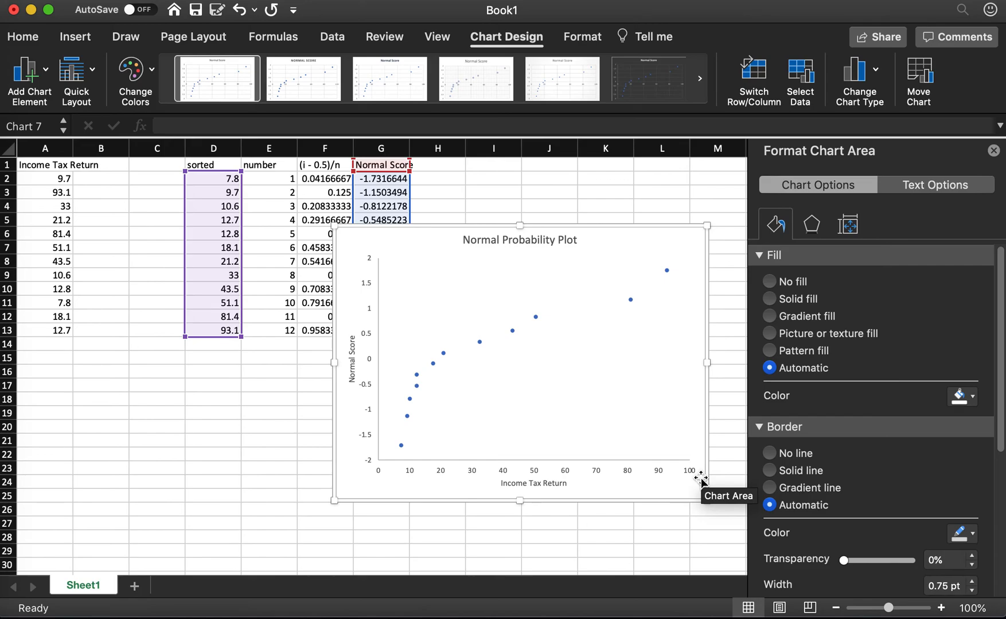
mouse_move(690, 484)
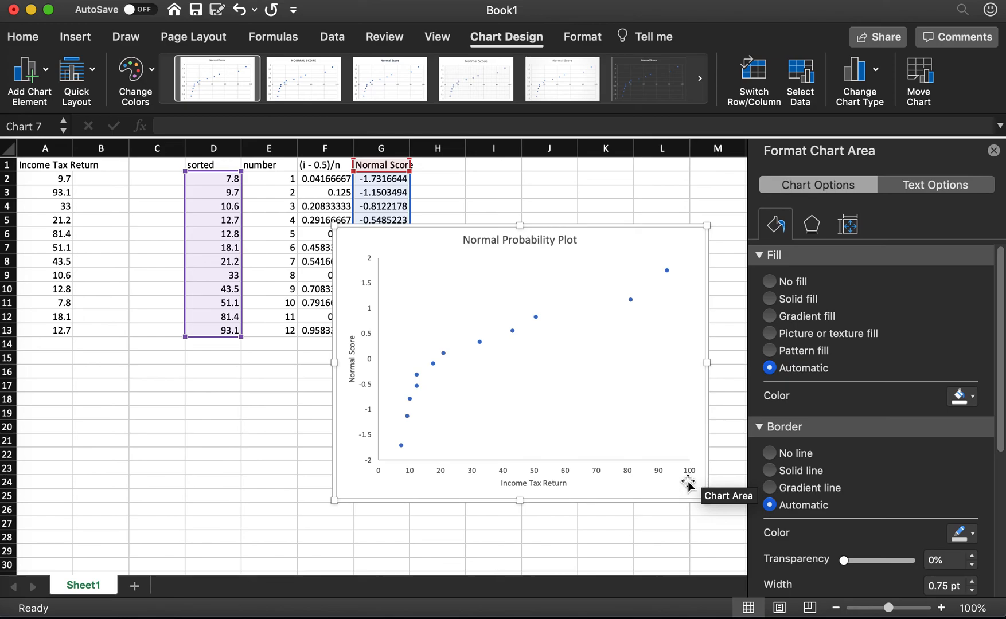
mouse_move(479, 343)
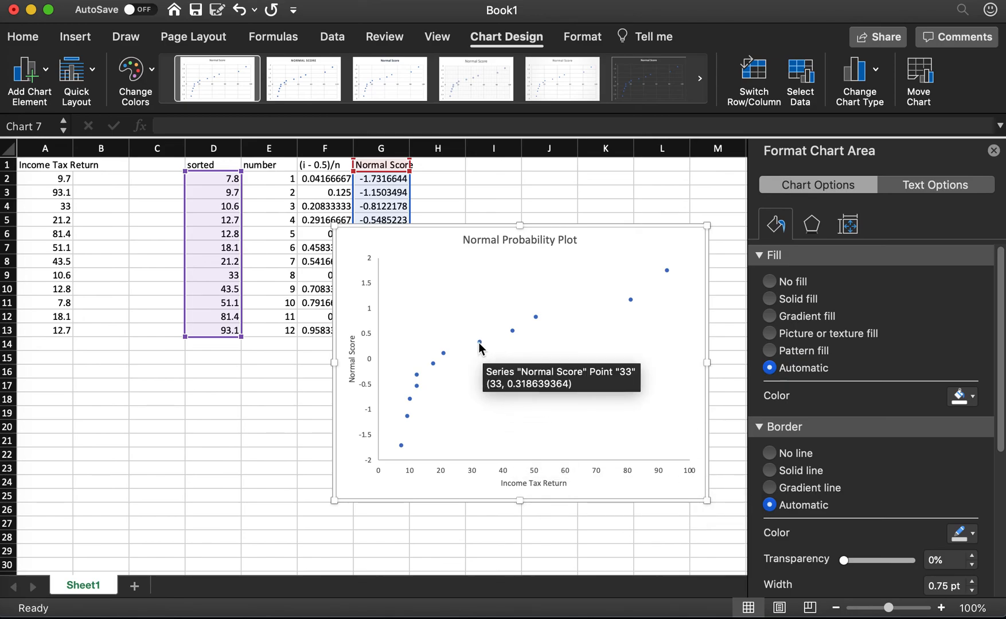
Select the data points and bring up the series menu to add a linear trendline.
click(478, 343)
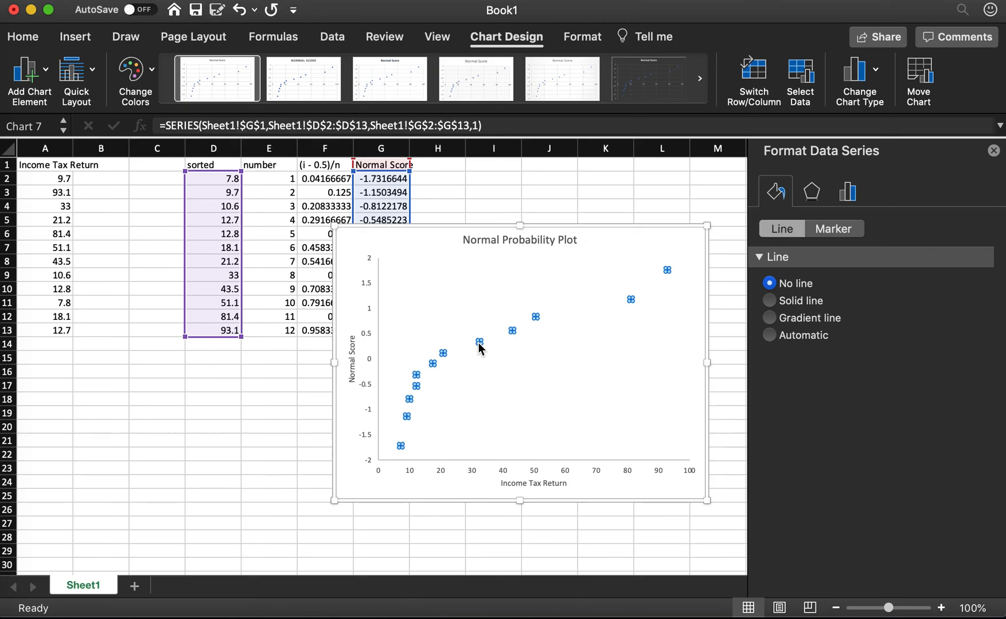
right_click(478, 343)
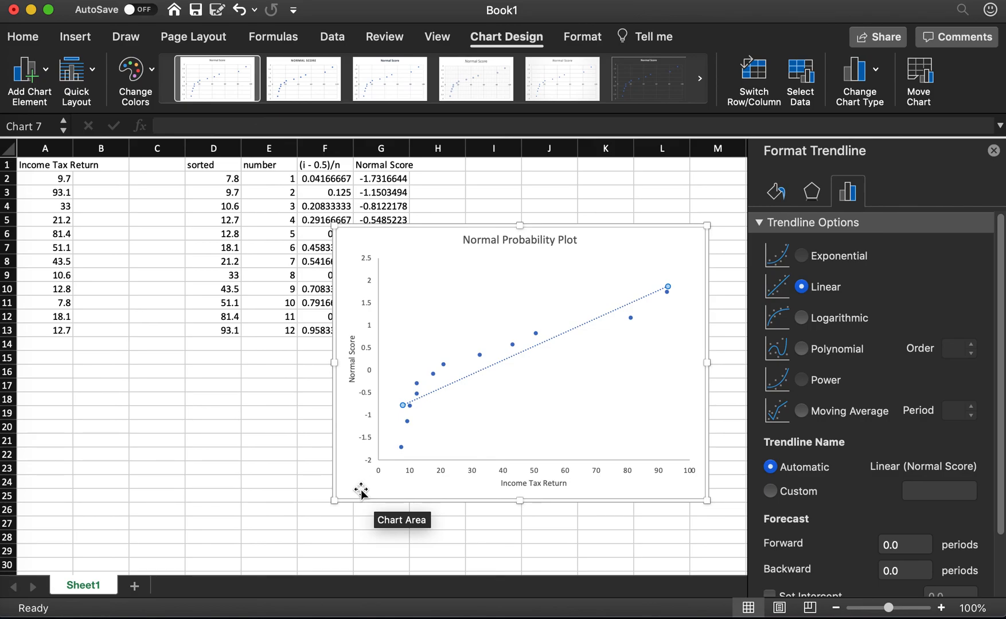
mouse_move(299, 488)
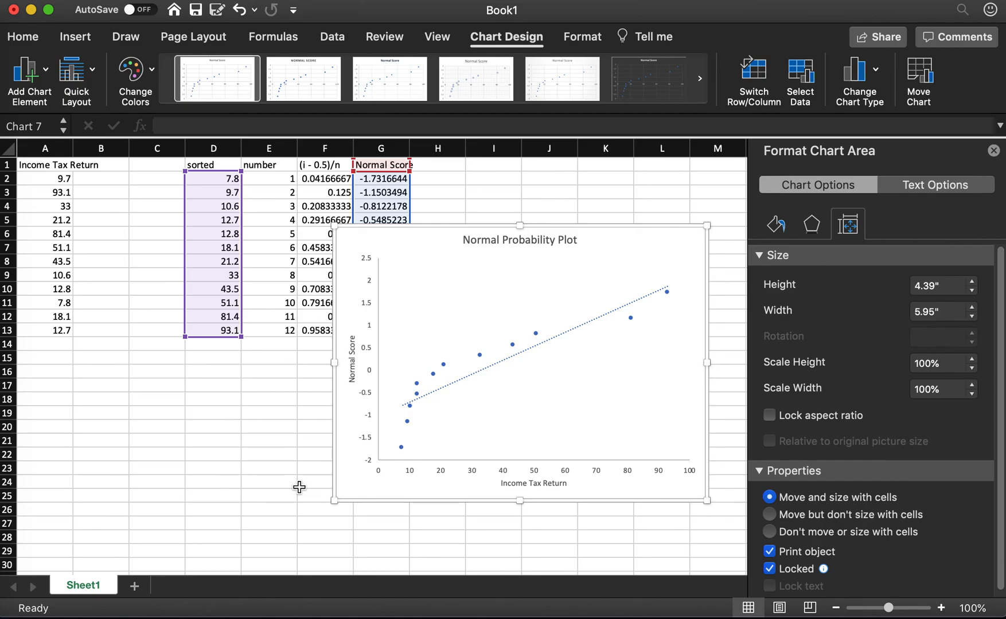
mouse_move(298, 487)
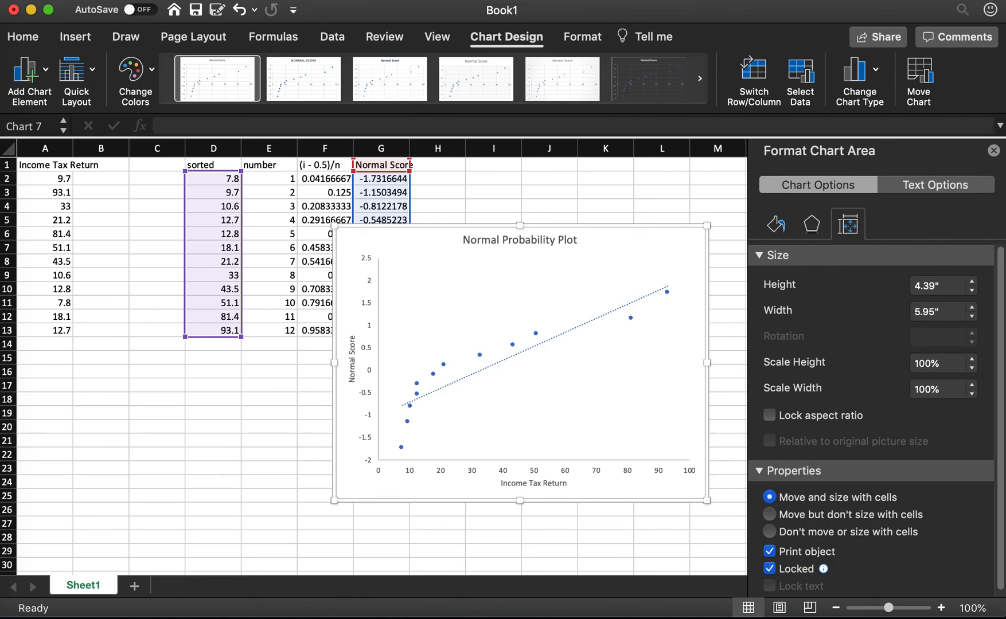